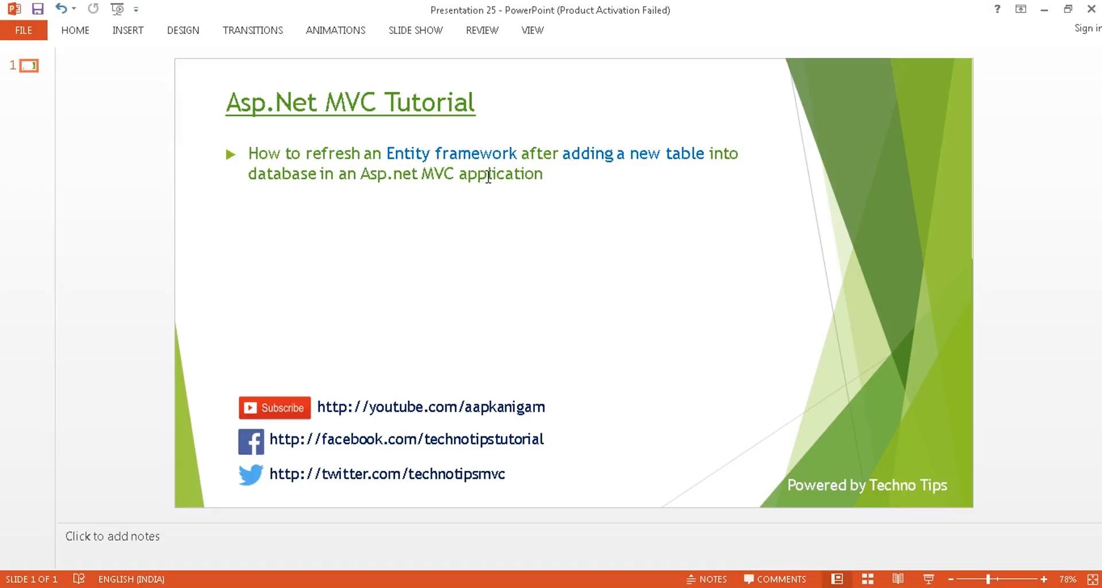
{"action": "mouse_move", "coordinate": [414, 255]}
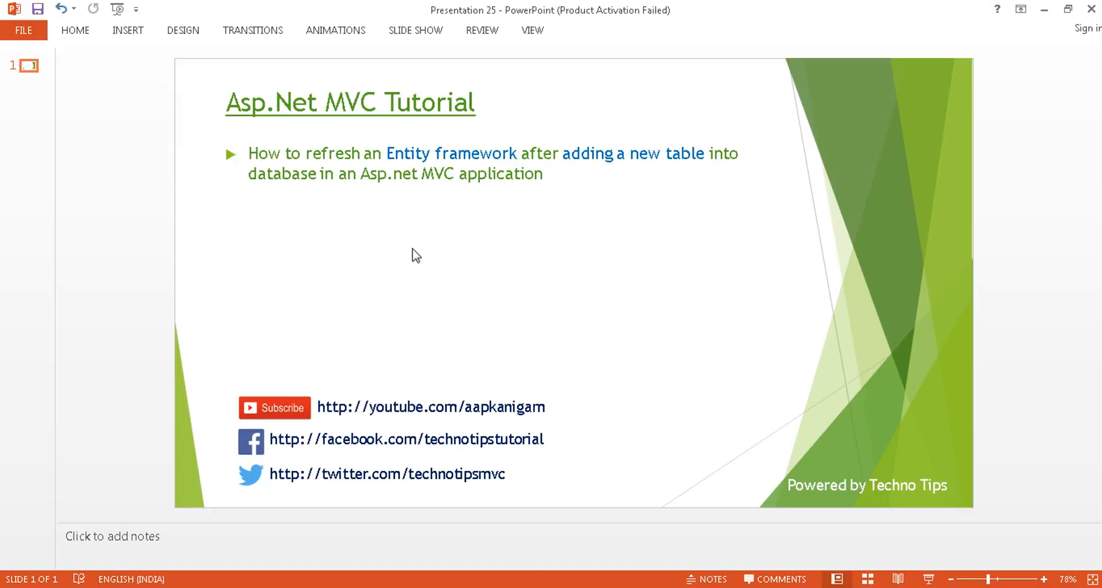
{"action": "mouse_move", "coordinate": [97, 262]}
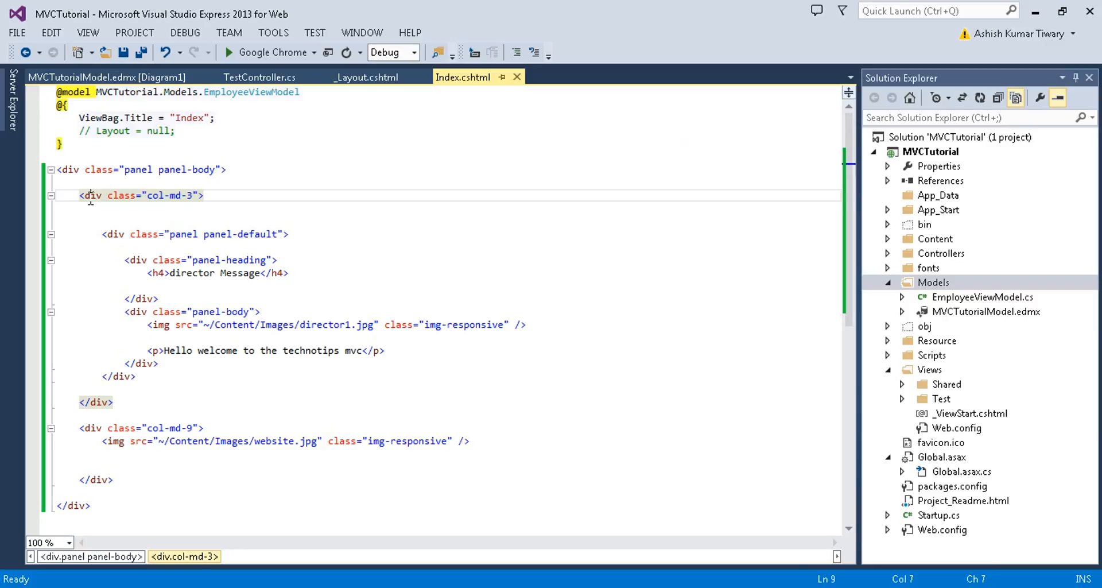
{"action": "mouse_move", "coordinate": [90, 440]}
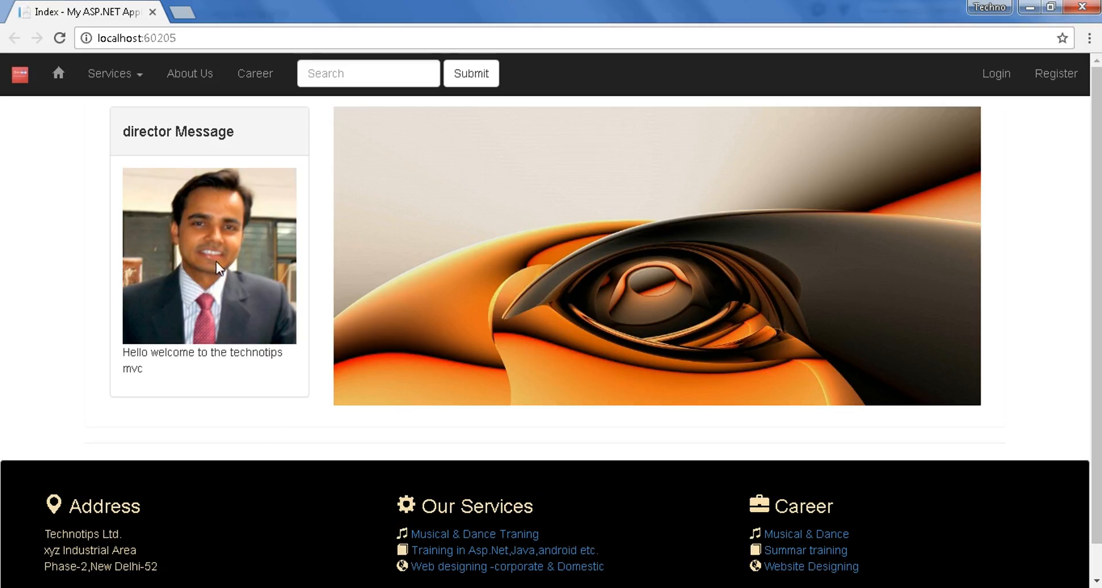
{"action": "mouse_move", "coordinate": [235, 395]}
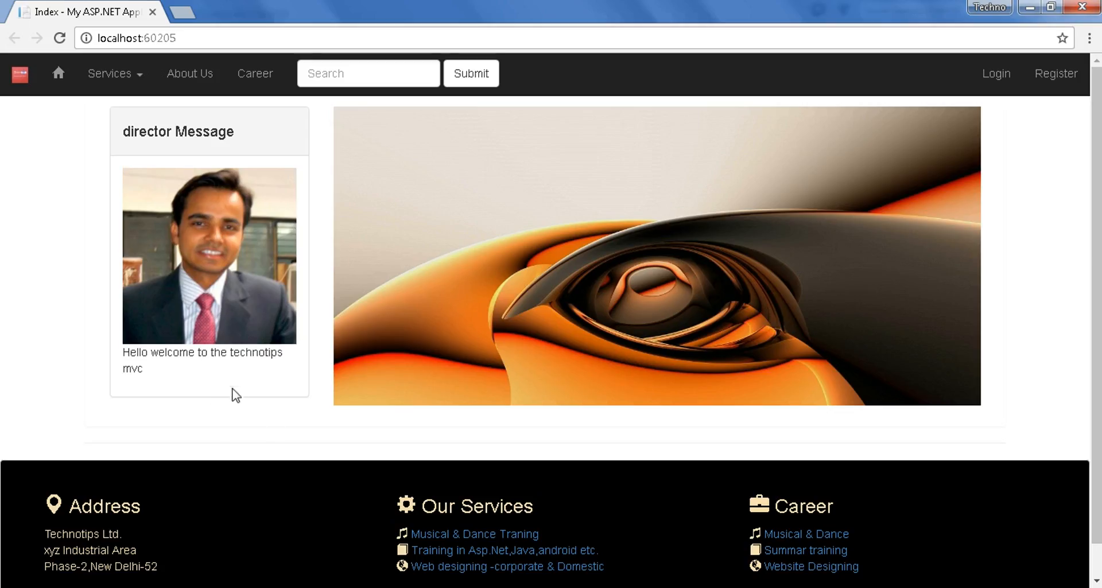
{"action": "mouse_move", "coordinate": [509, 160]}
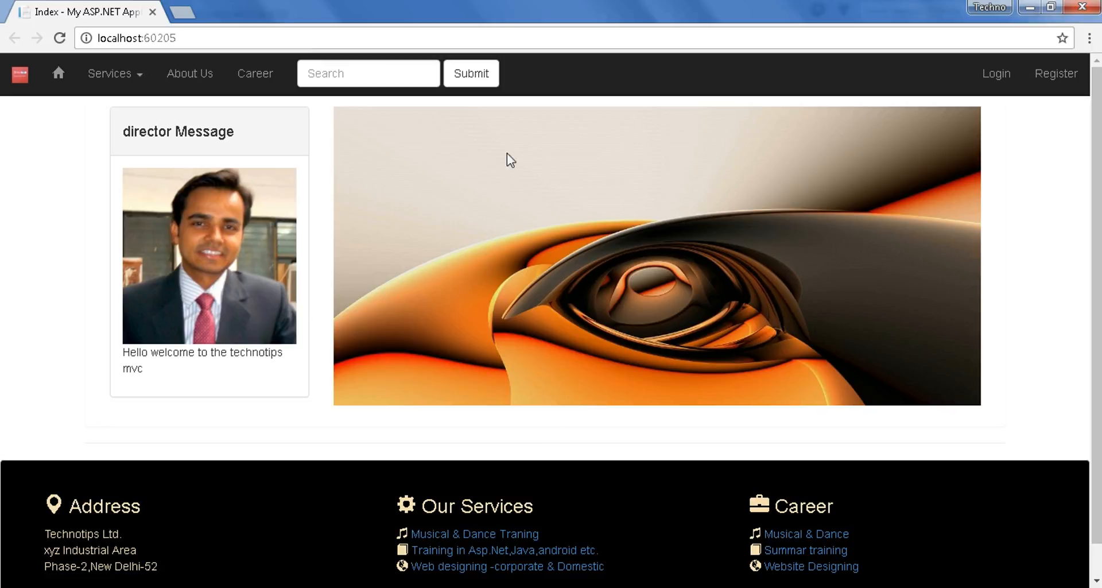
{"action": "mouse_move", "coordinate": [530, 404]}
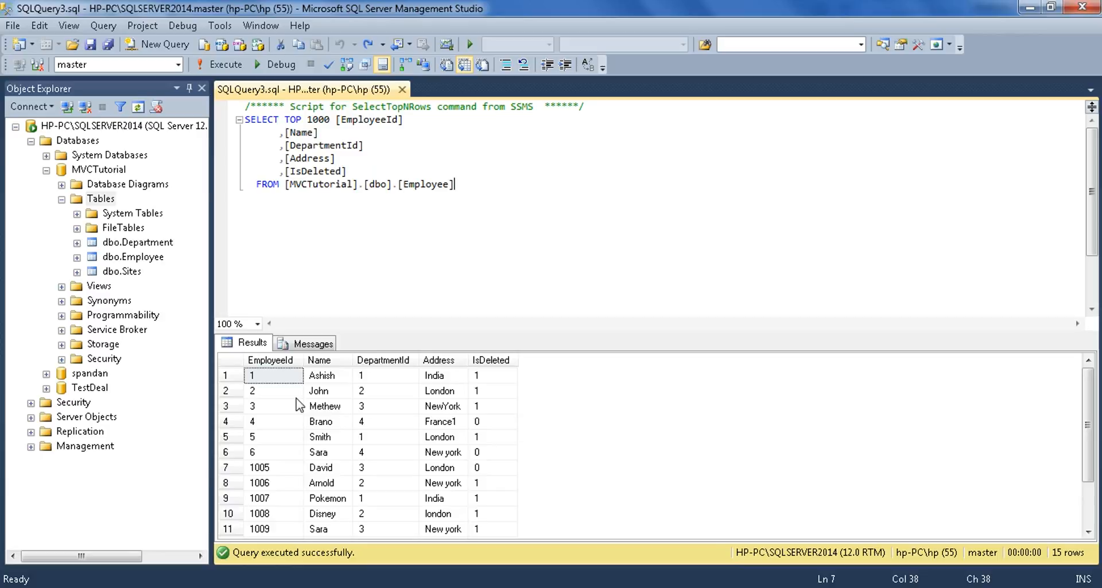
{"action": "mouse_move", "coordinate": [95, 198]}
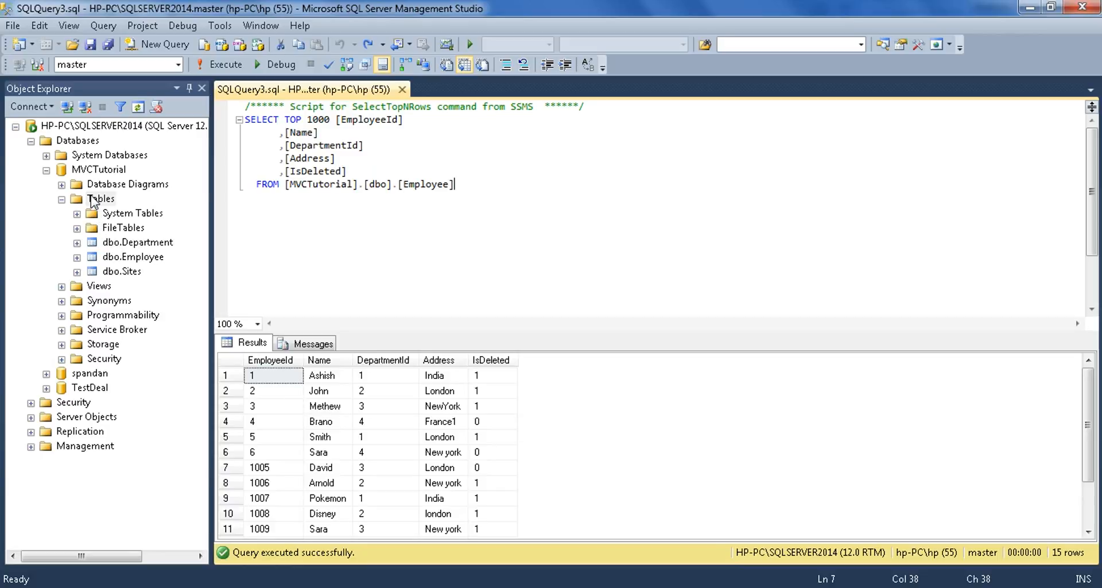
{"action": "mouse_move", "coordinate": [115, 201]}
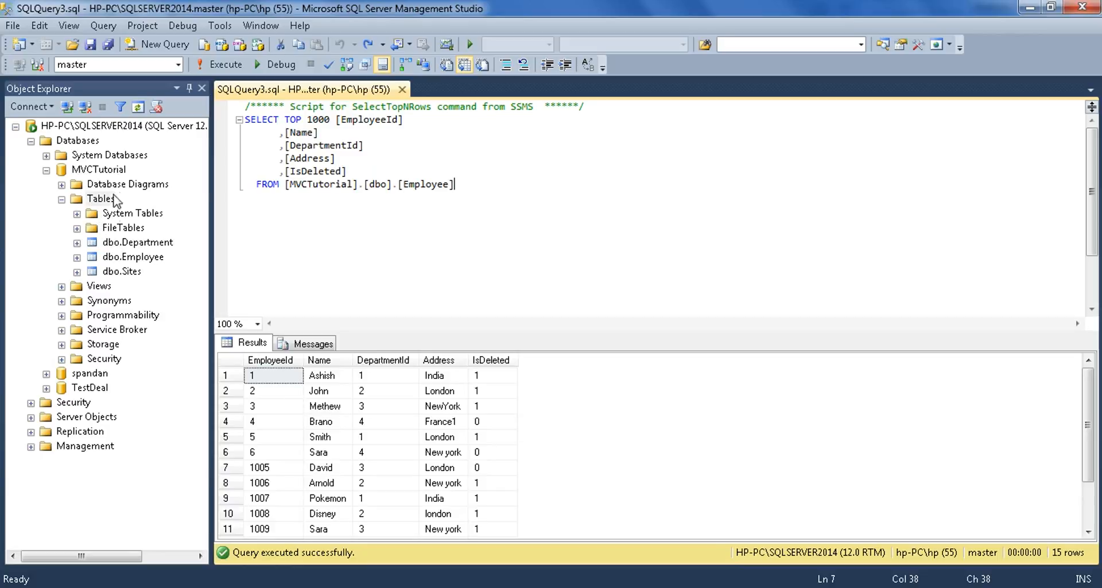
{"action": "mouse_move", "coordinate": [127, 245]}
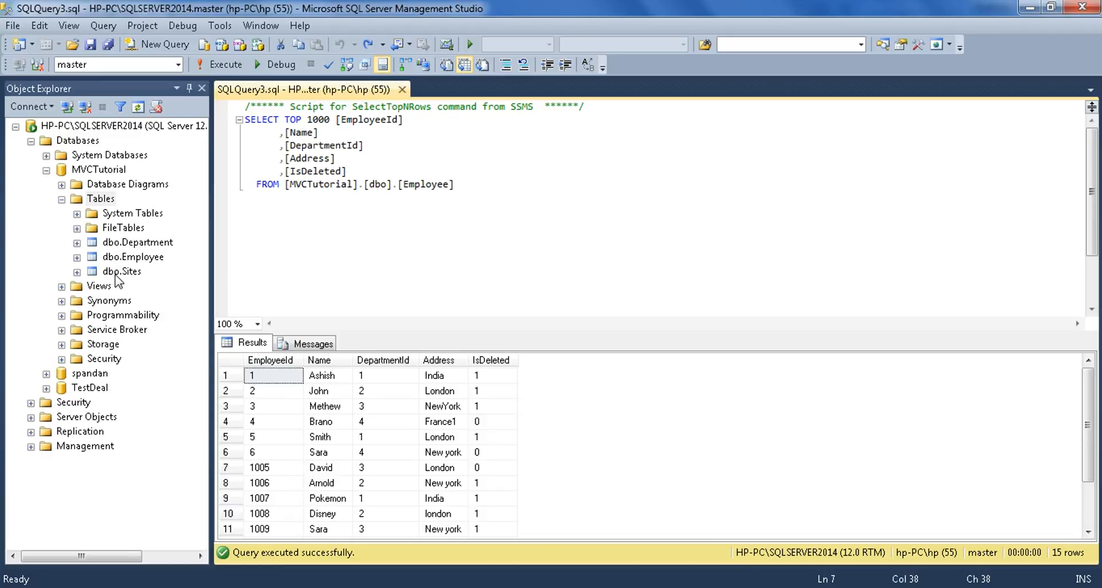
{"action": "mouse_move", "coordinate": [176, 262]}
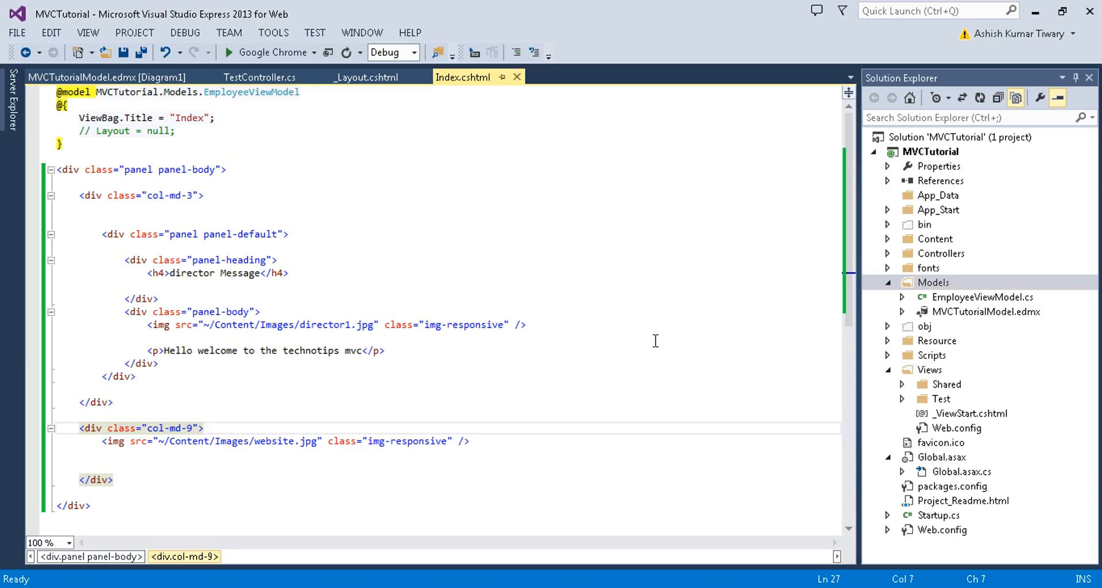
{"action": "mouse_move", "coordinate": [982, 322]}
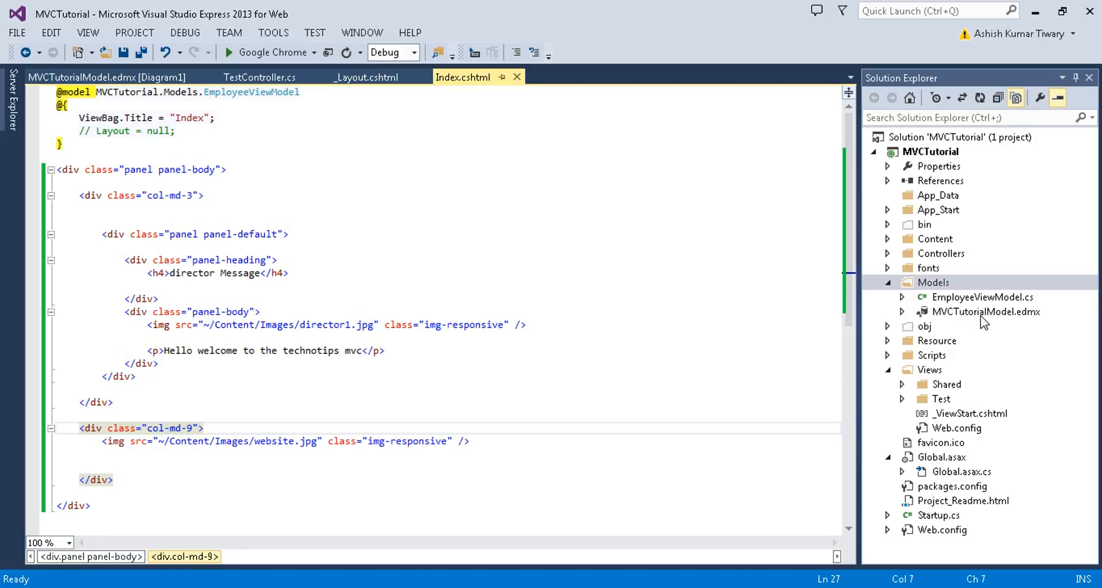
{"action": "left_click", "coordinate": [104, 77]}
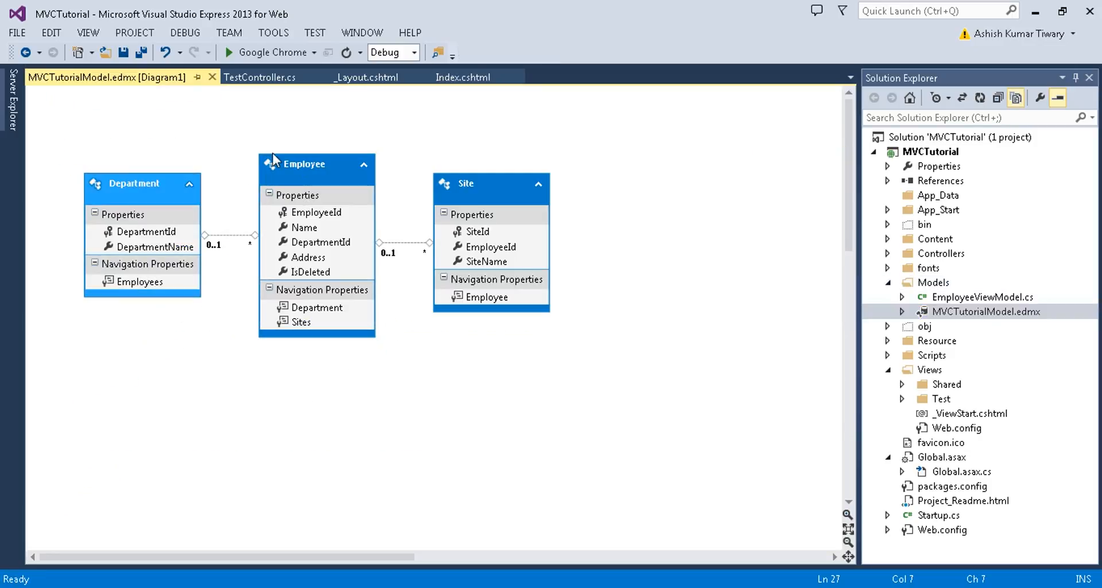
{"action": "mouse_move", "coordinate": [409, 417]}
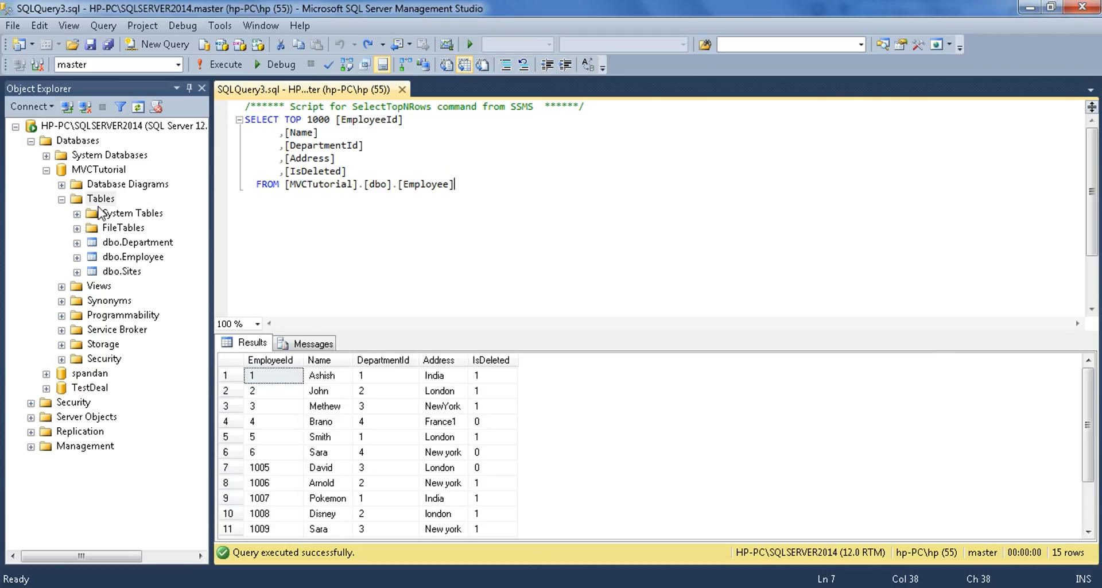
- Start a new table in MVCTutorial with a UserId int column set as primary key
{"action": "left_click", "coordinate": [101, 199]}
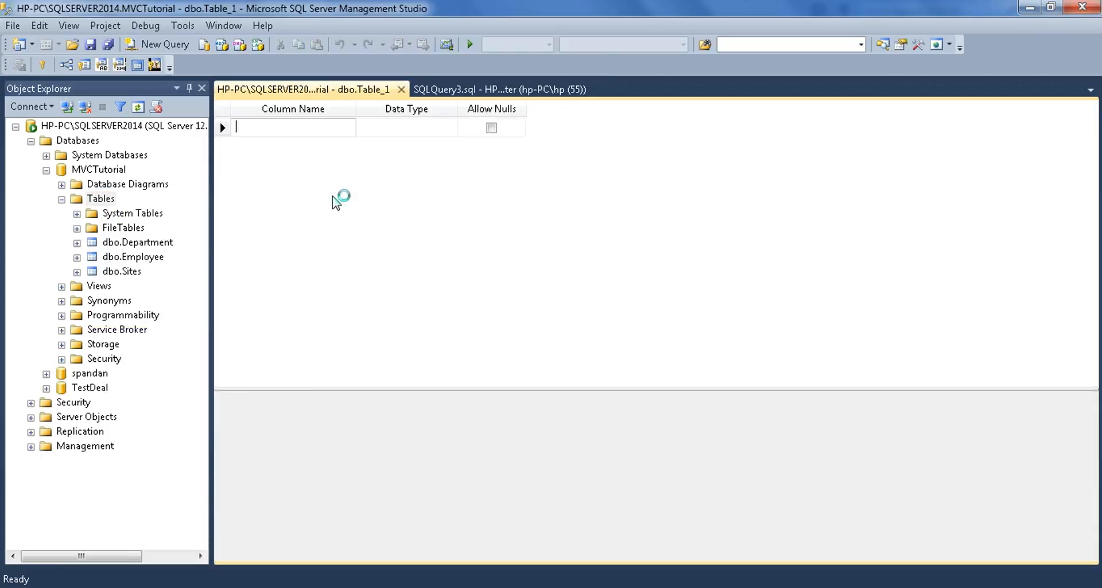
{"action": "type", "text": "Us"}
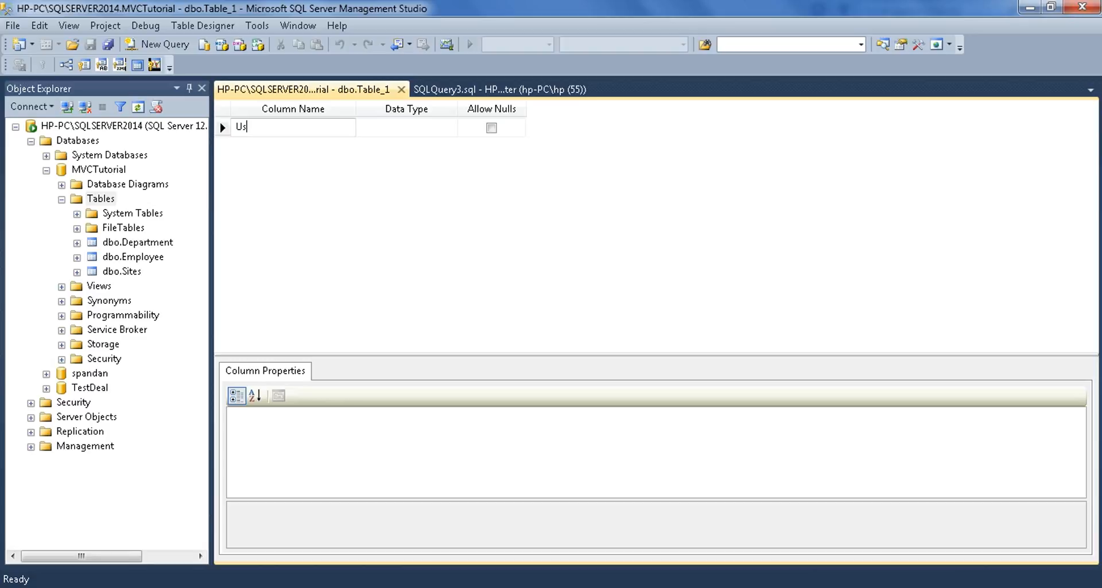
{"action": "type", "text": "erId"}
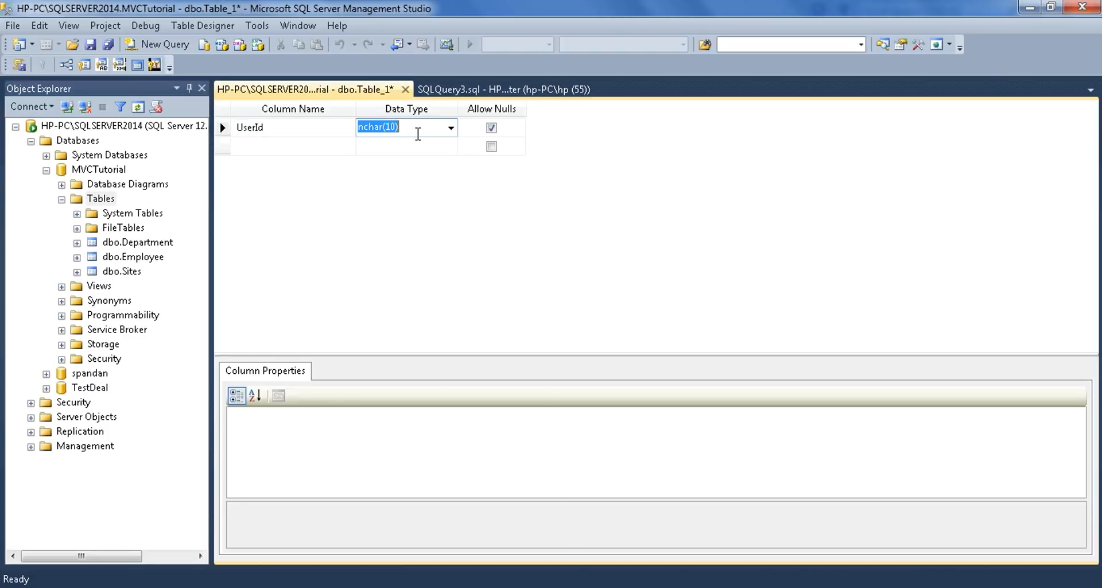
{"action": "type", "text": "int"}
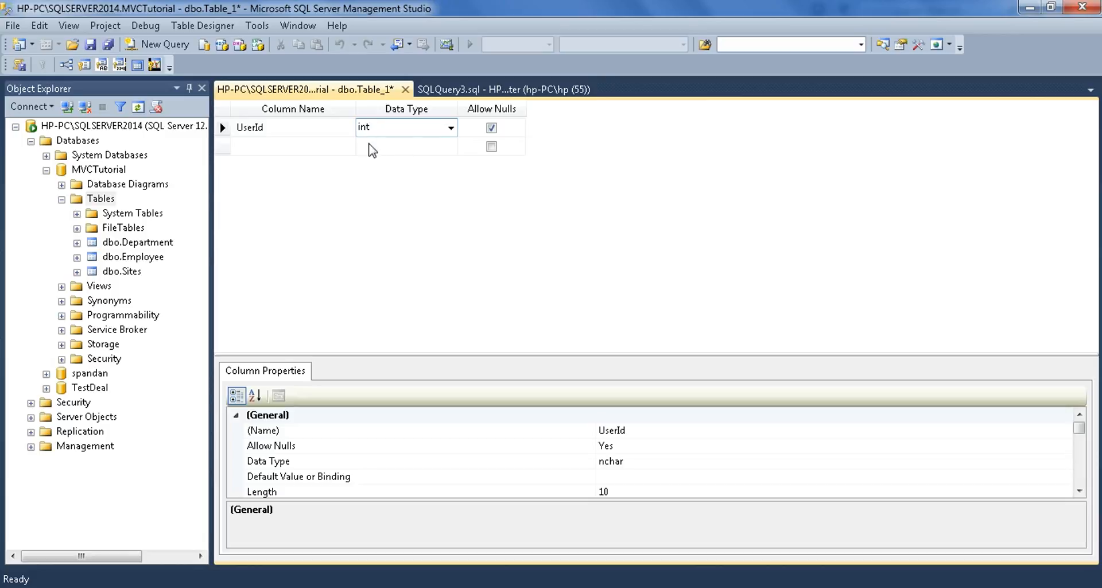
{"action": "right_click", "coordinate": [249, 127]}
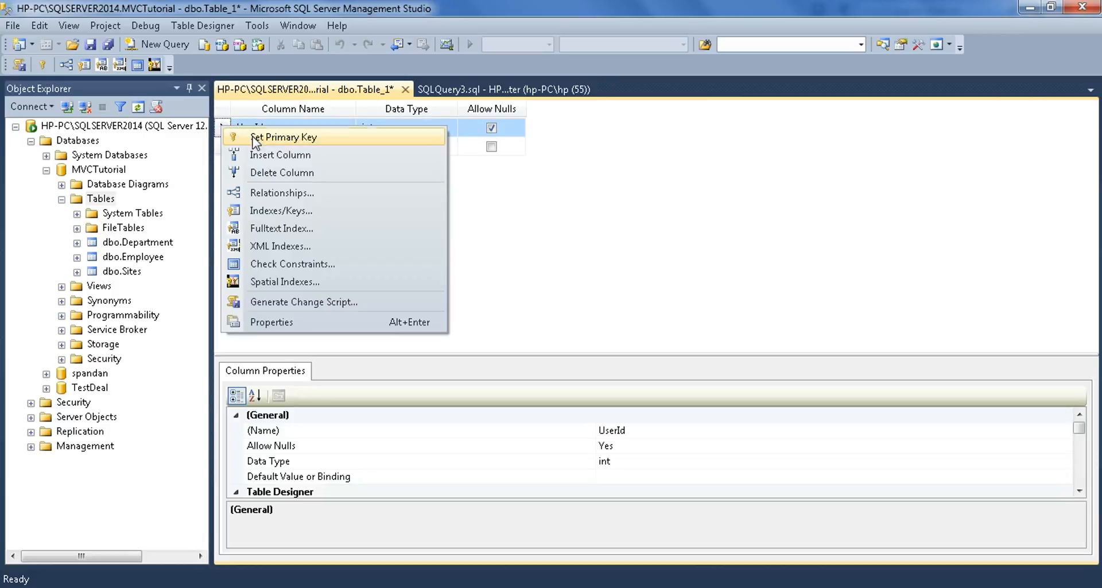
{"action": "left_click", "coordinate": [285, 137]}
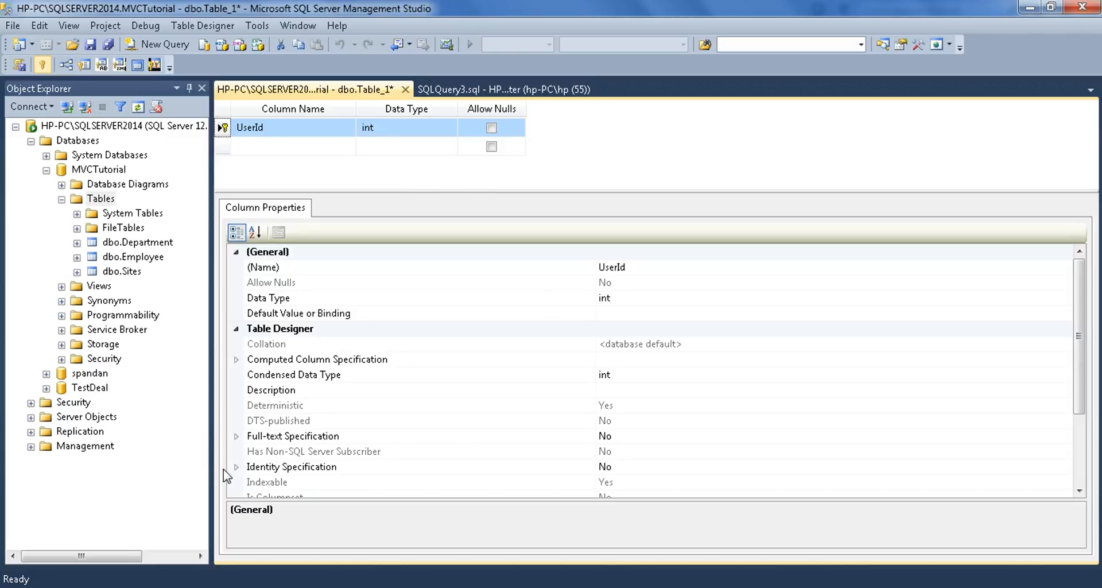
- Set UserId's Identity Specification (Is Identity) to Yes in Column Properties
{"action": "left_click", "coordinate": [291, 466]}
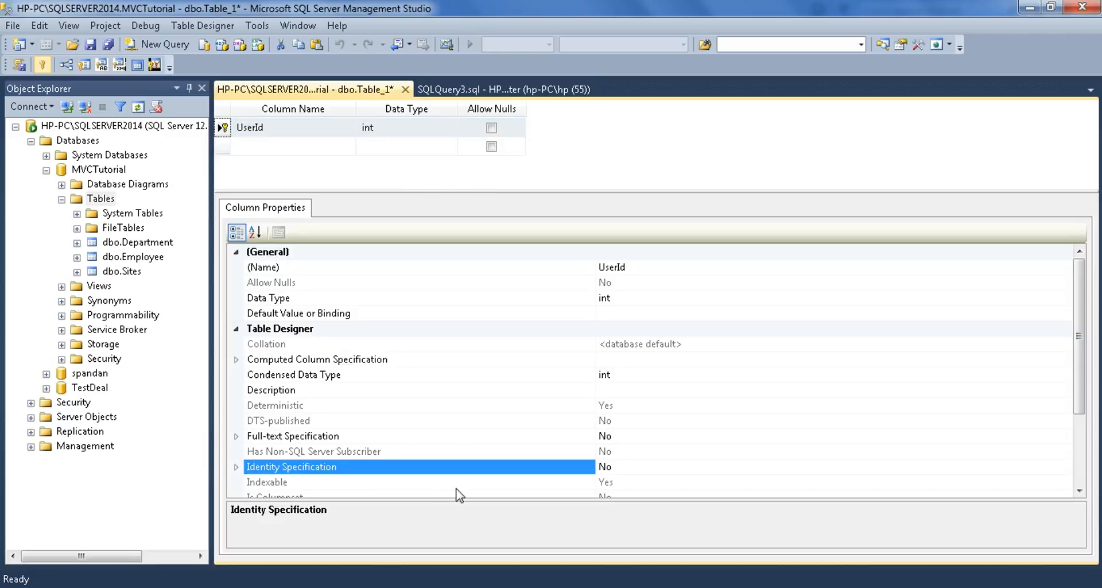
{"action": "left_click", "coordinate": [292, 482]}
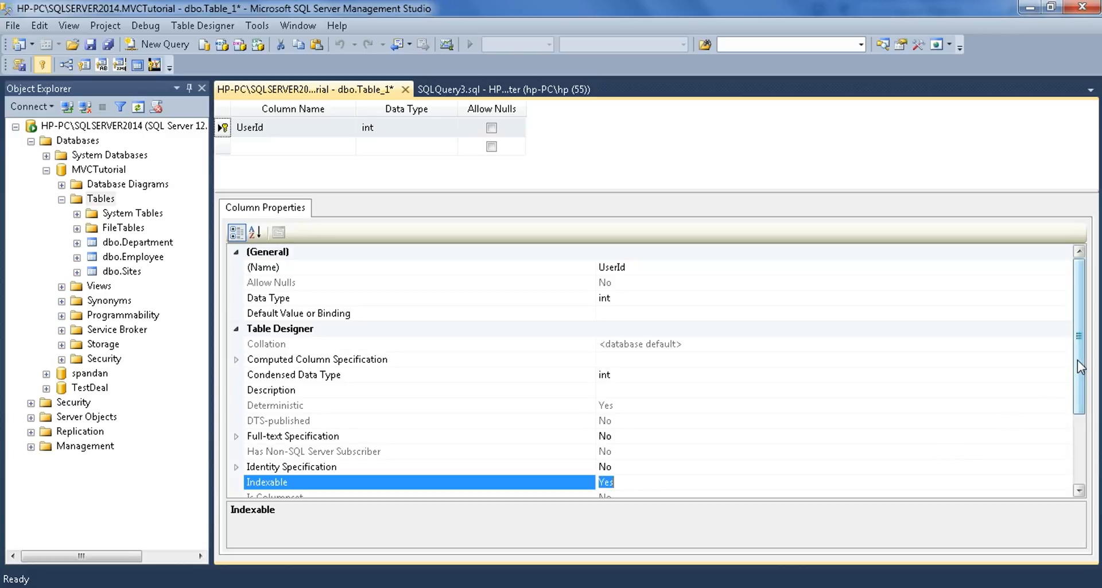
{"action": "scroll", "scroll_direction": "down", "scroll_amount": 3}
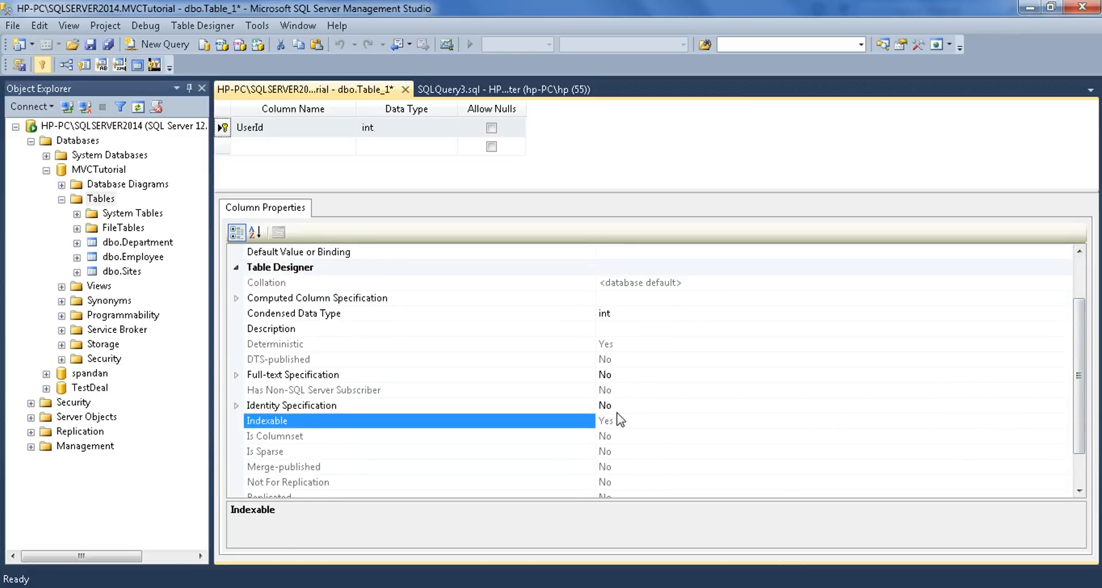
{"action": "left_click", "coordinate": [290, 406]}
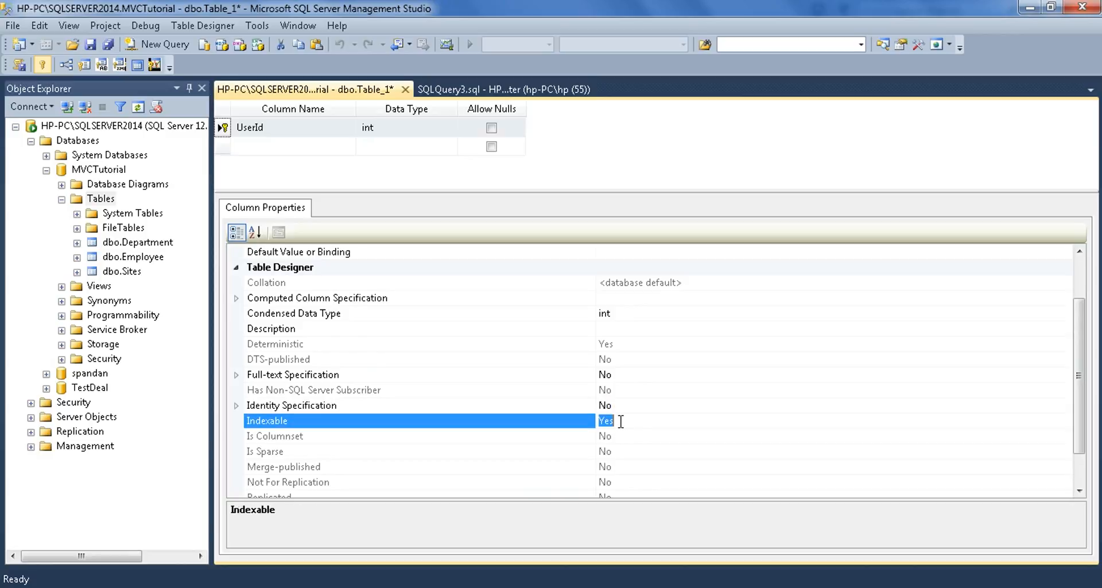
{"action": "left_click", "coordinate": [249, 127]}
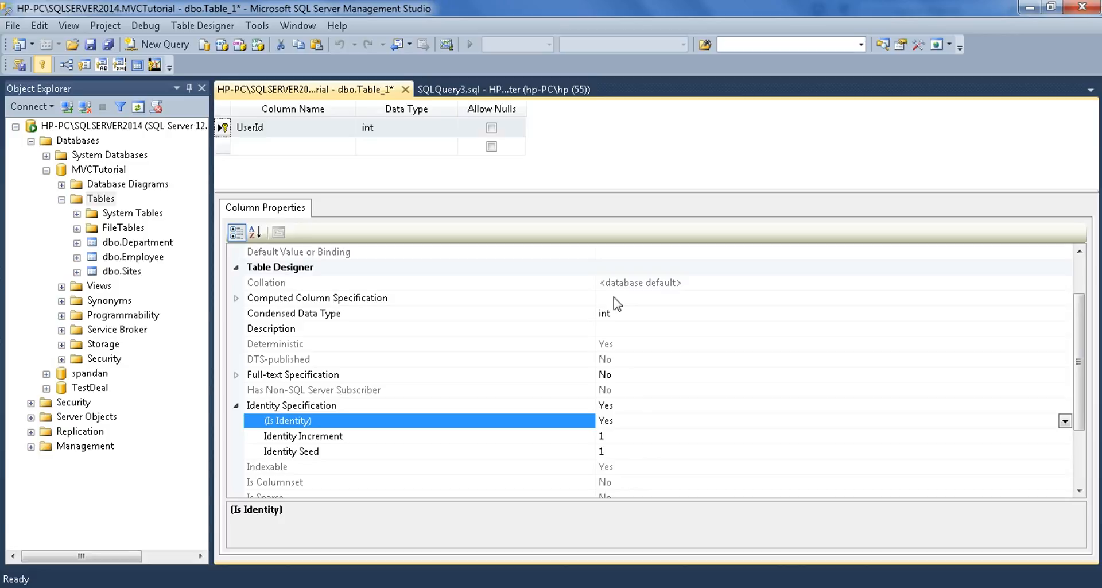
{"action": "mouse_move", "coordinate": [569, 427]}
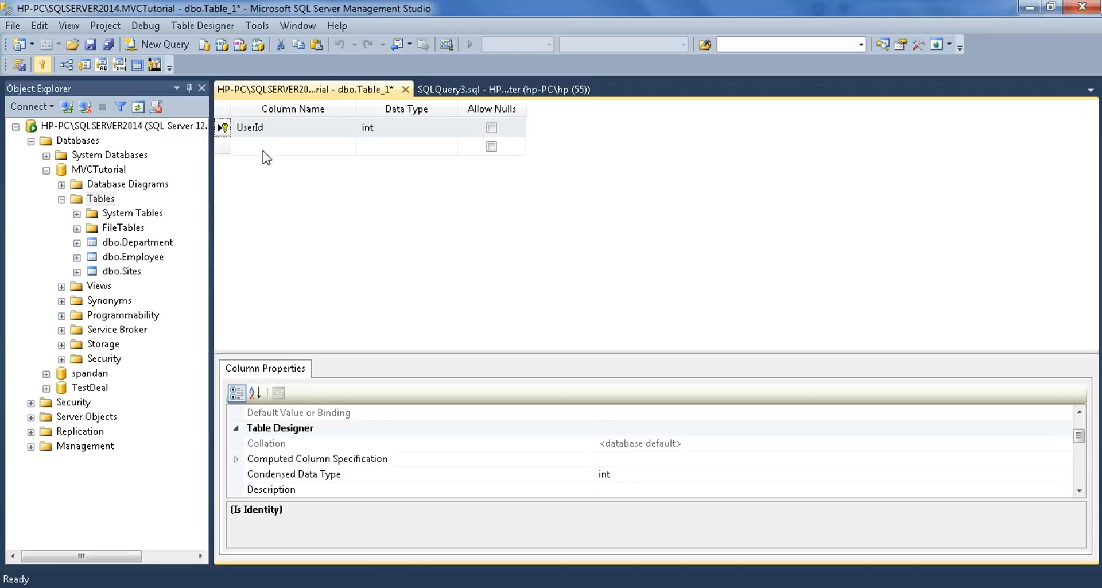
- Add UserName and EmailId columns as nvarchar(50)
{"action": "type", "text": "User"}
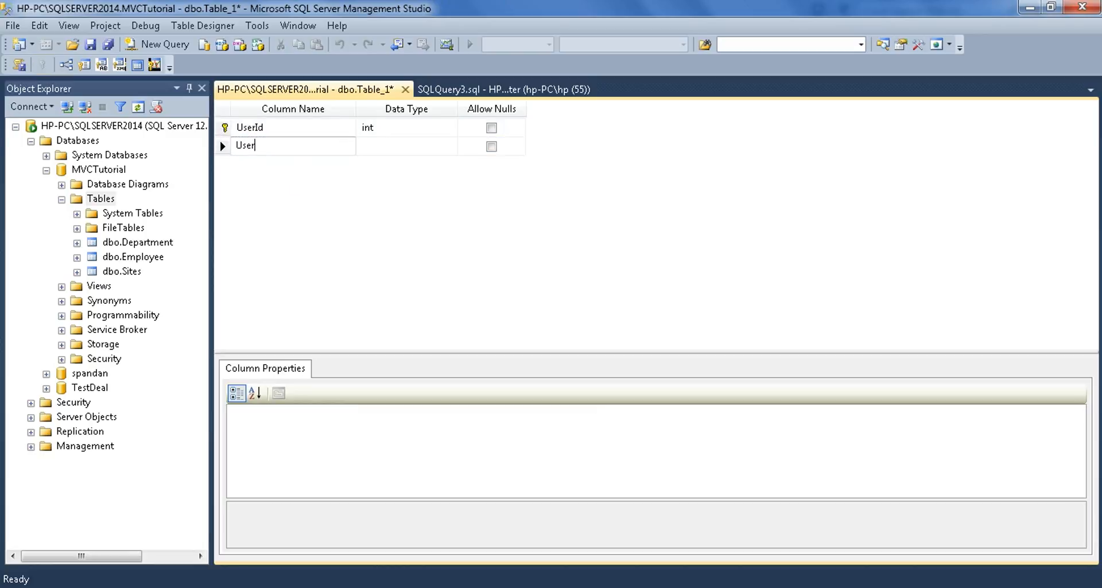
{"action": "type", "text": "Name"}
{"action": "left_click", "coordinate": [407, 146]}
{"action": "type", "text": "nv"}
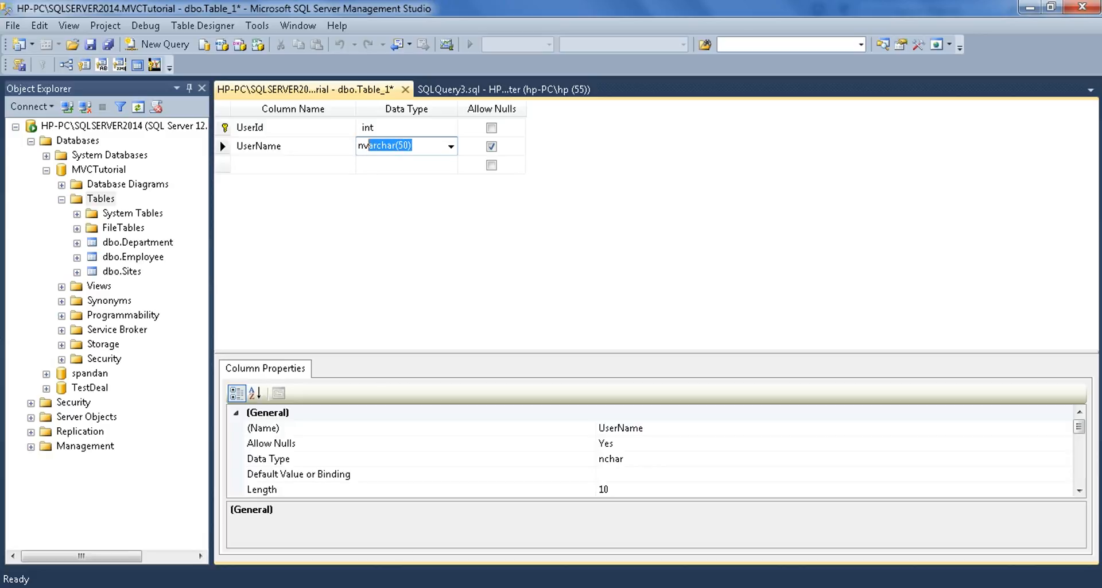
{"action": "left_click", "coordinate": [291, 164]}
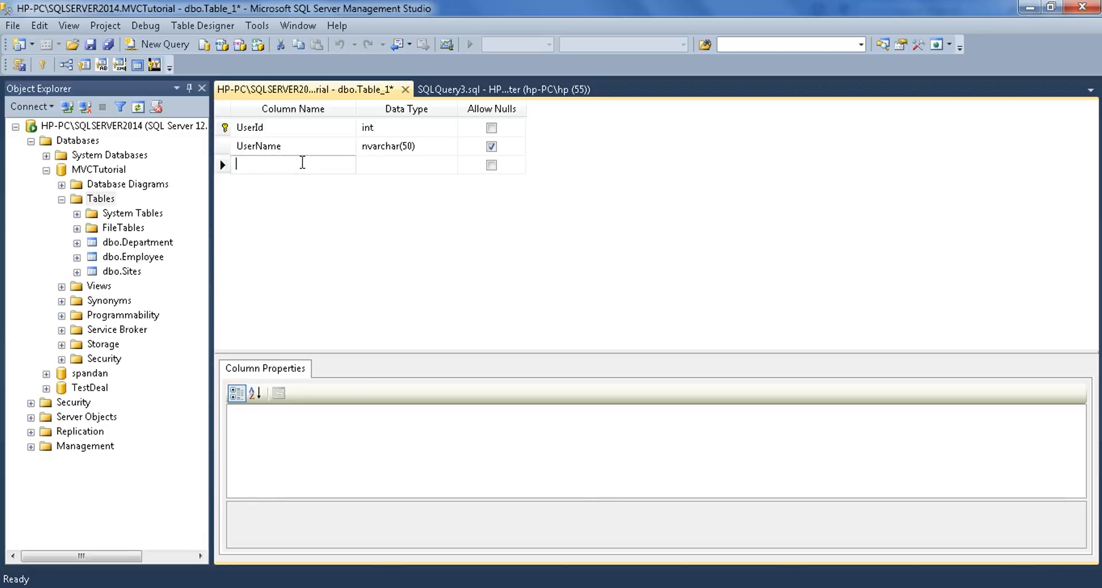
{"action": "type", "text": "em"}
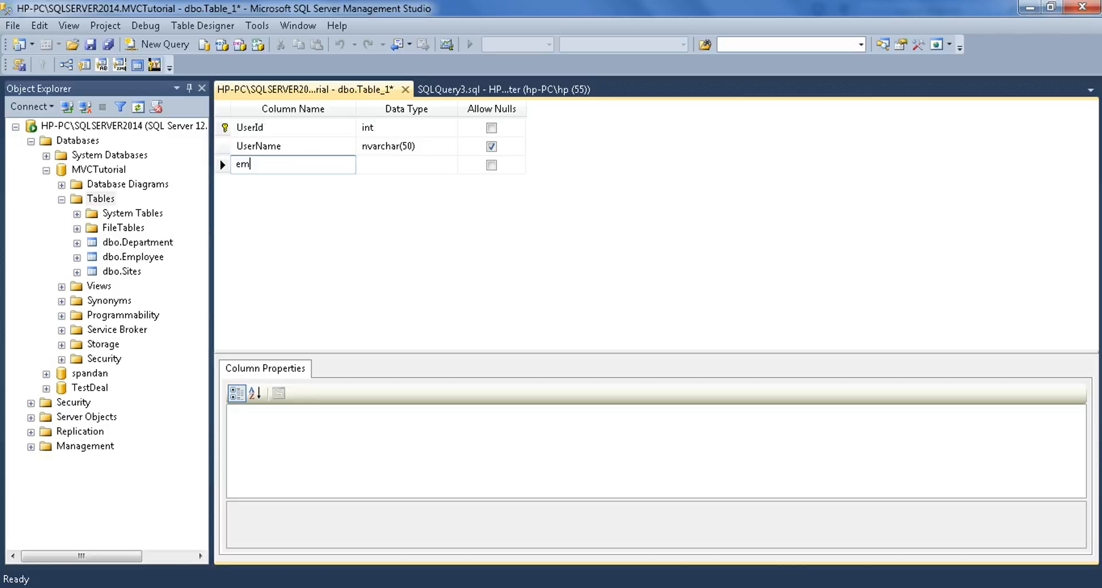
{"action": "key", "text": "Backspace"}
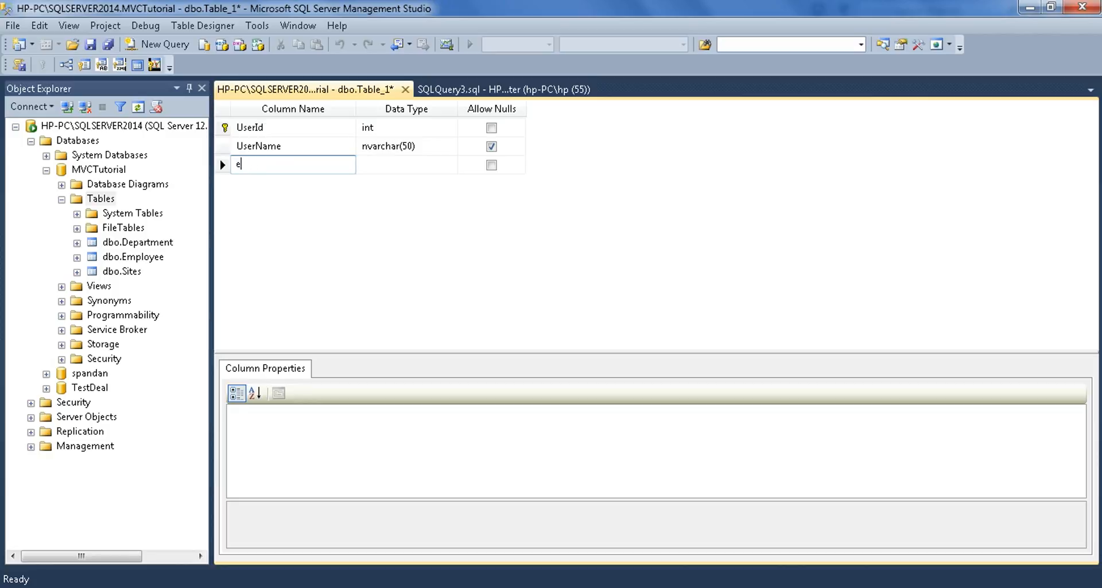
{"action": "type", "text": "mailId"}
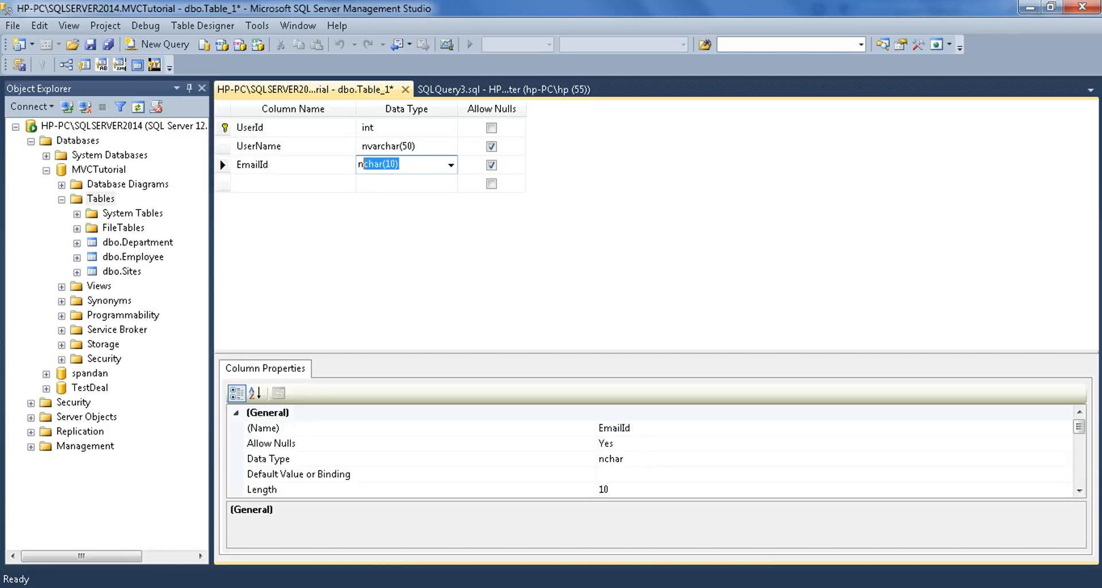
{"action": "type", "text": "nvarchar(50)"}
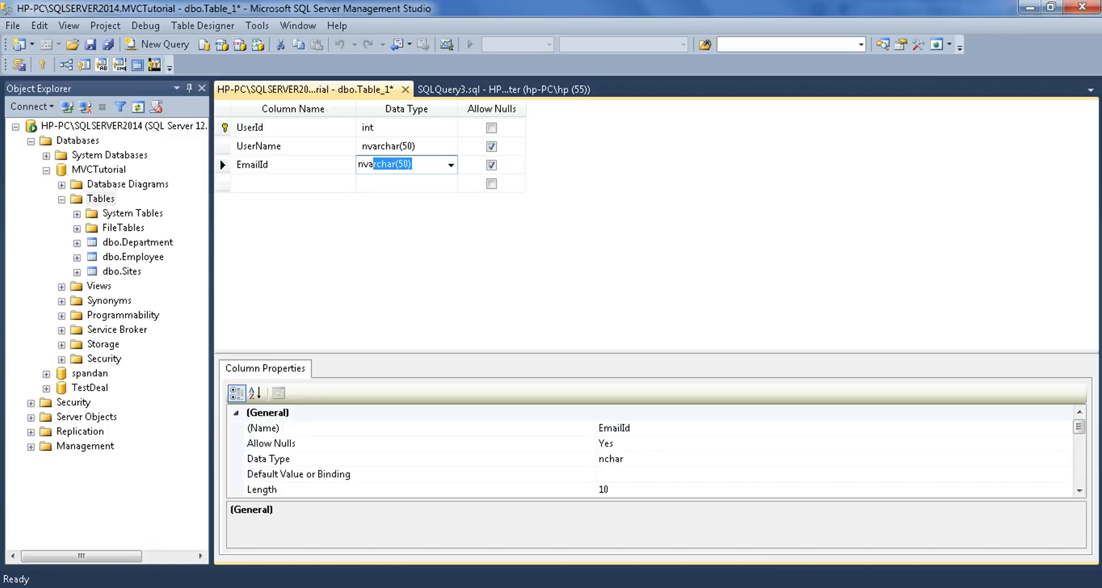
- Add a Password nvarchar(50) column and an Address nvarchar(150) column
{"action": "type", "text": "Password"}
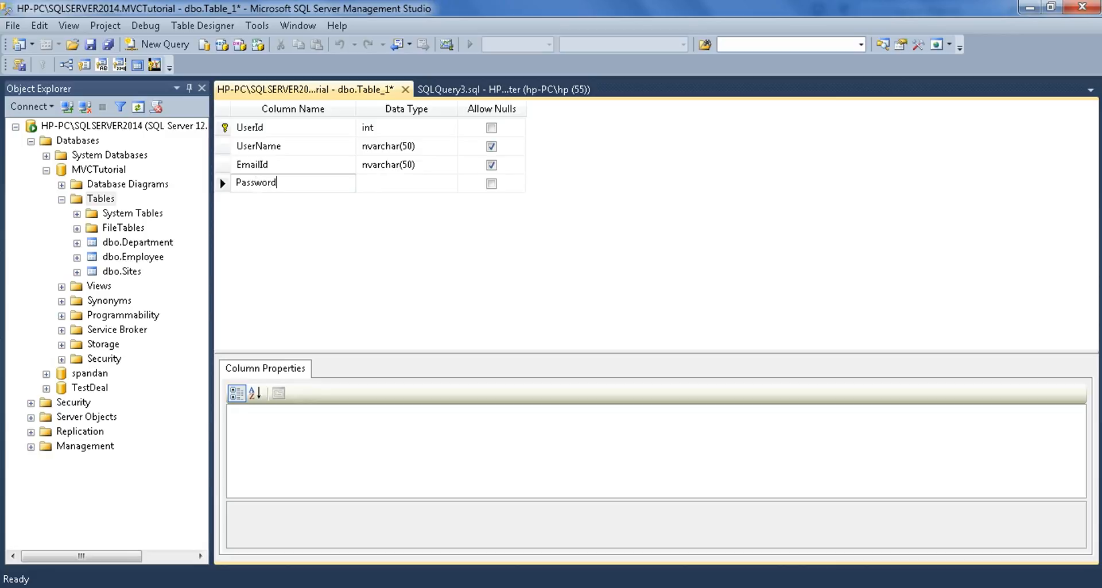
{"action": "left_click", "coordinate": [407, 183]}
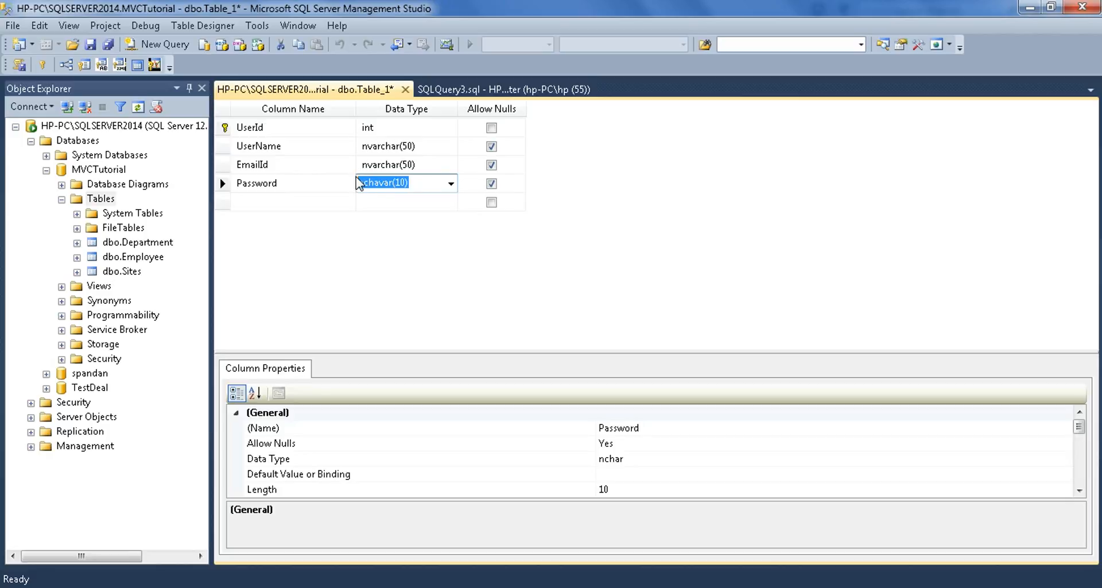
{"action": "type", "text": "nvarchar(50)"}
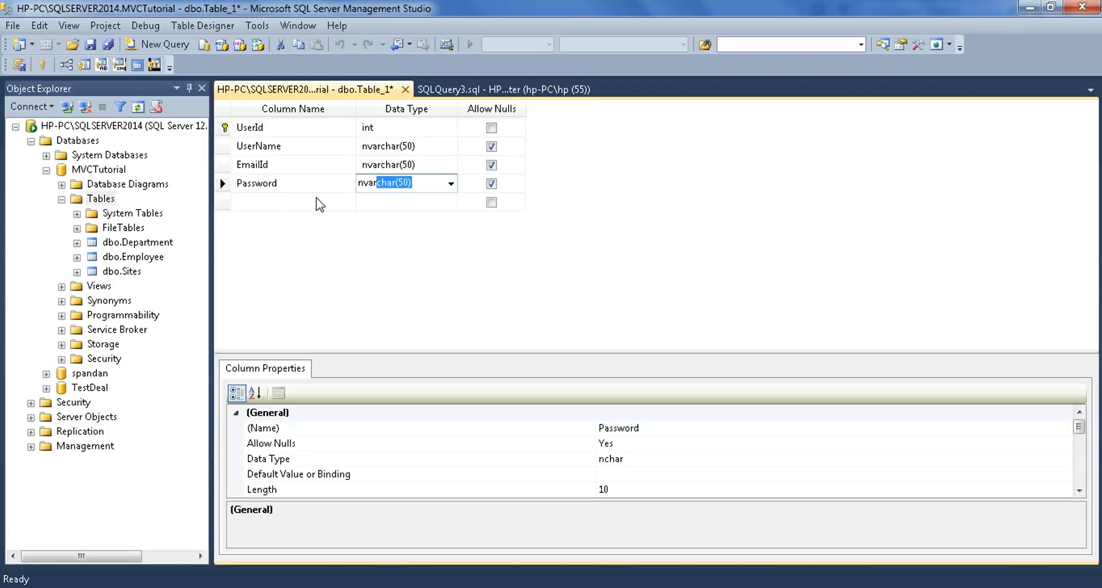
{"action": "left_click", "coordinate": [291, 202]}
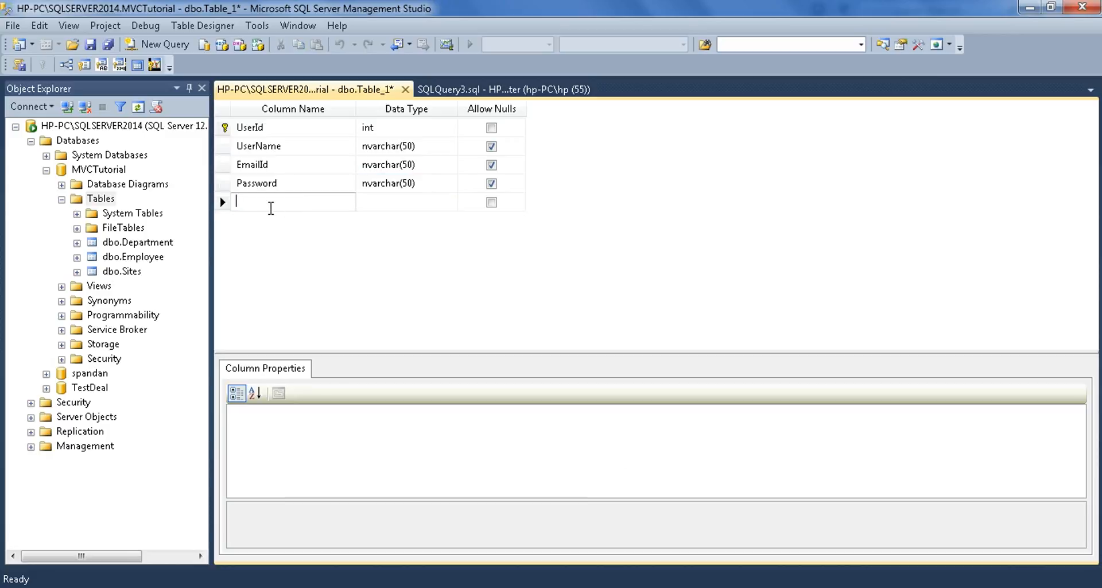
{"action": "type", "text": "Addr"}
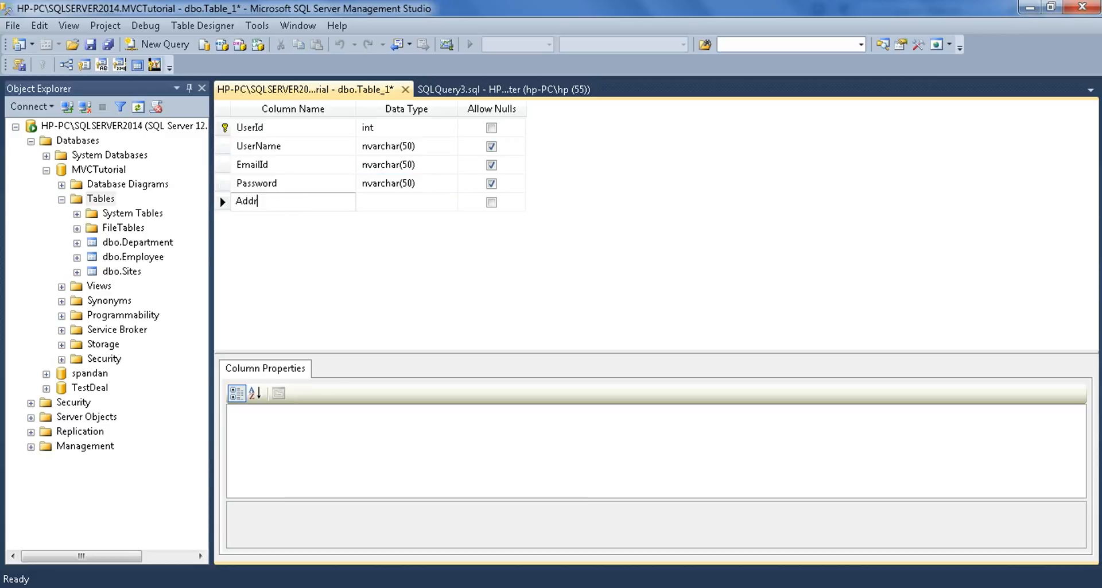
{"action": "type", "text": "ess"}
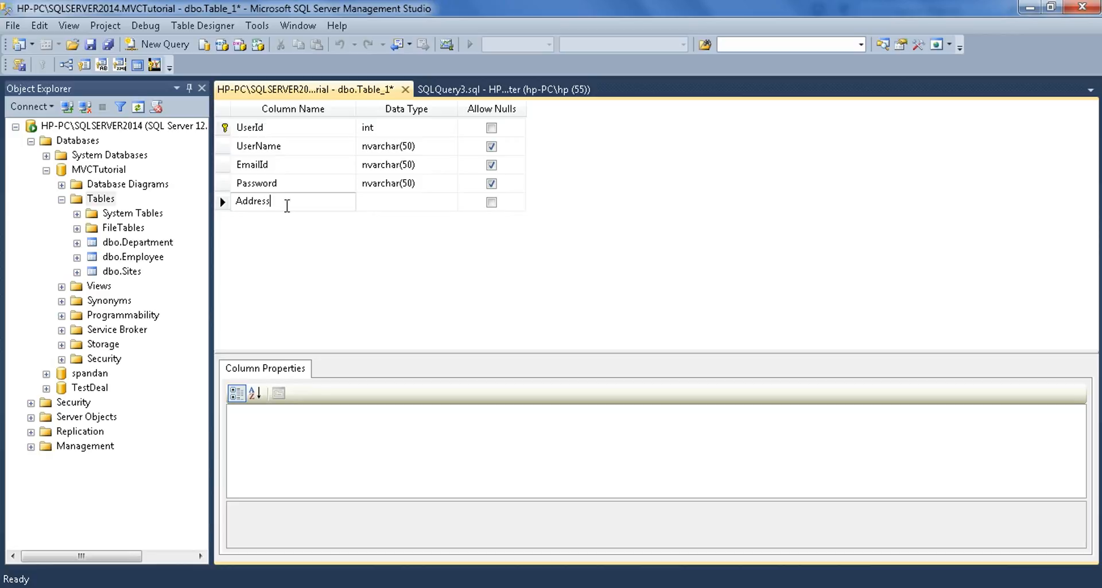
{"action": "left_click", "coordinate": [404, 202]}
{"action": "type", "text": "nvarchar(50"}
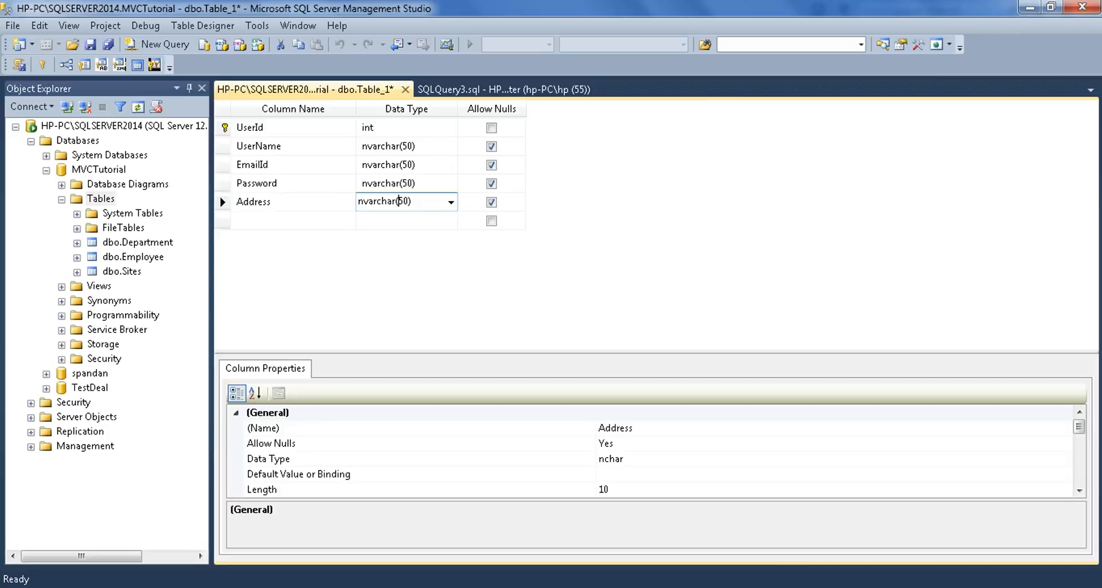
{"action": "type", "text": "1"}
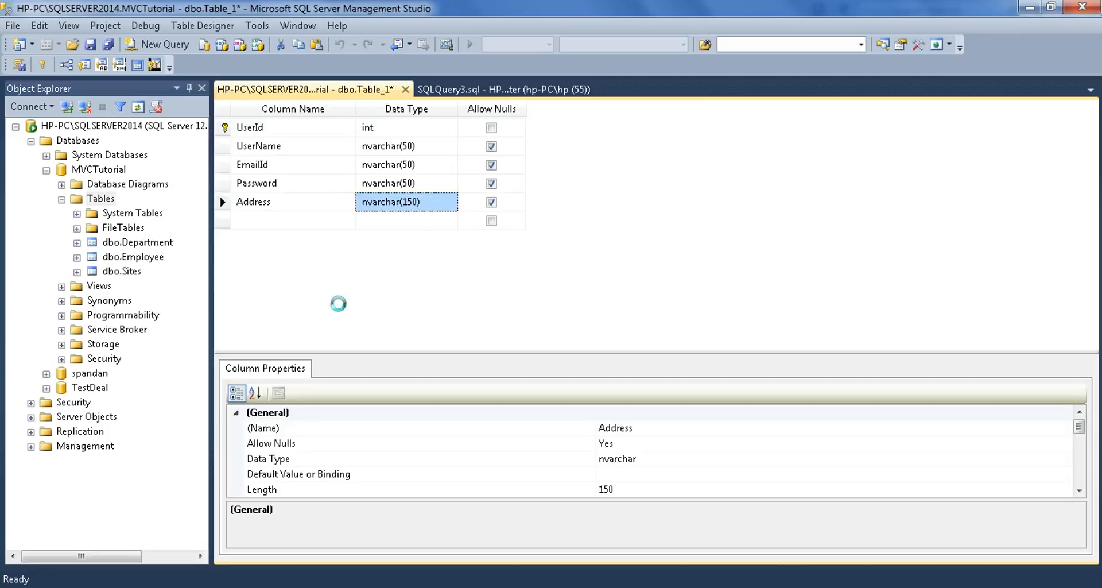
- Save the new table with the name SiteUser
{"action": "left_click", "coordinate": [90, 45]}
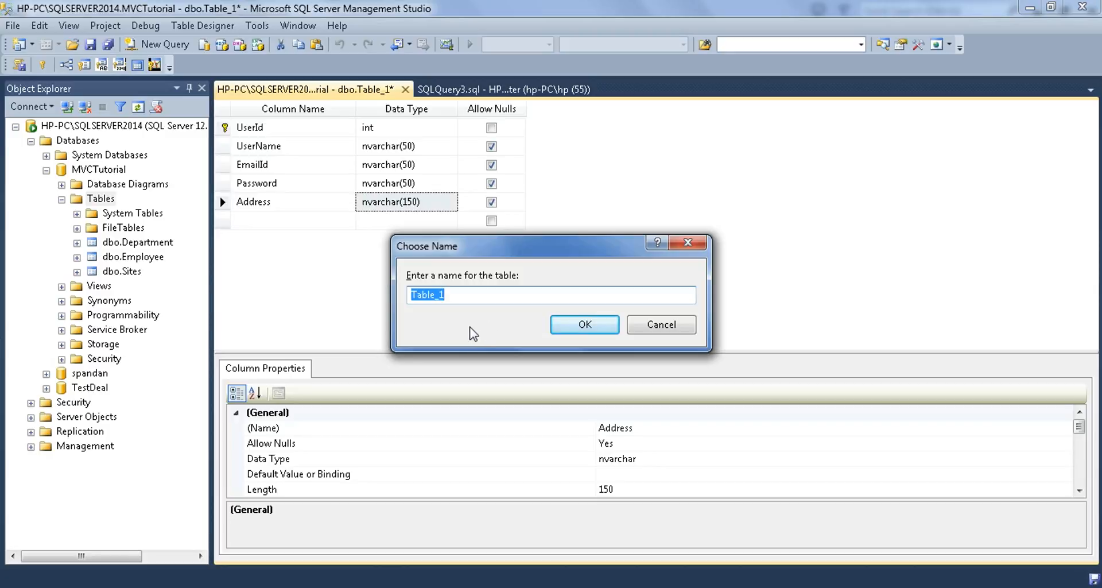
{"action": "type", "text": "SiteUser"}
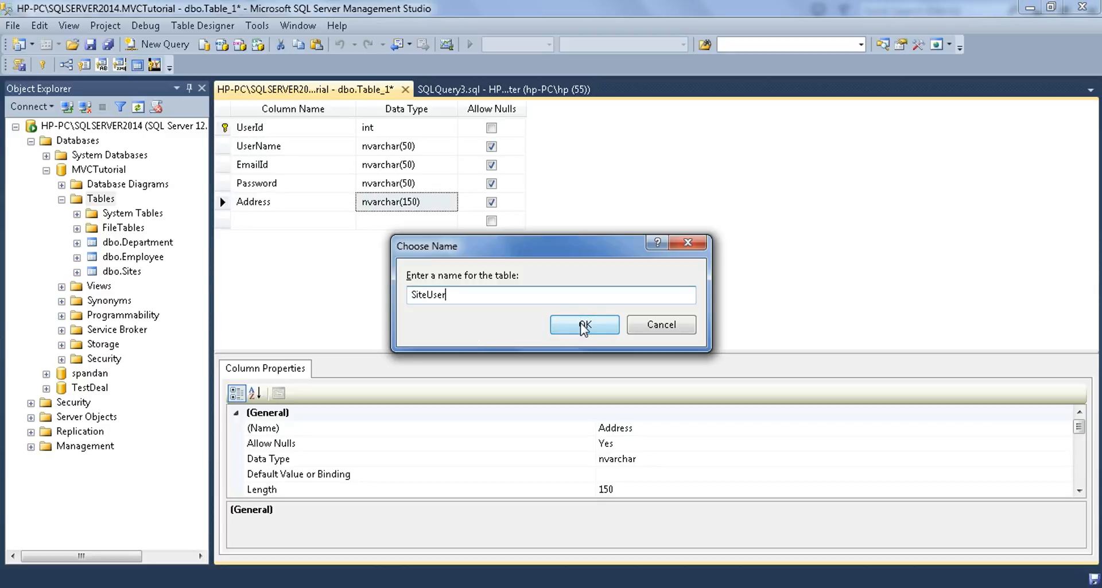
{"action": "left_click", "coordinate": [584, 324]}
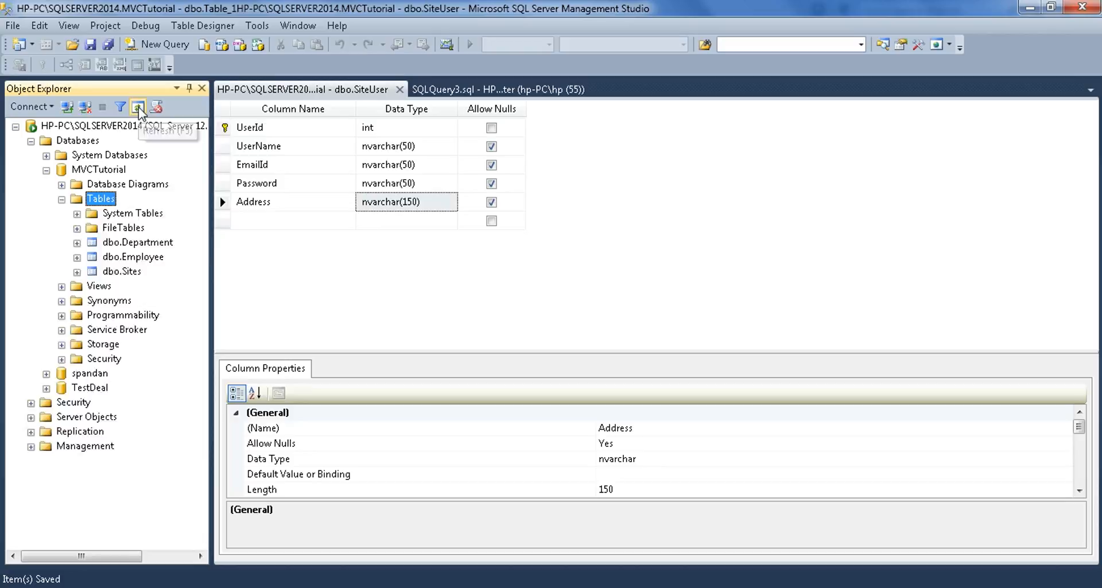
- Refresh the MVCTutorial Tables node and view the new SiteUser table's actions
{"action": "left_click", "coordinate": [136, 107]}
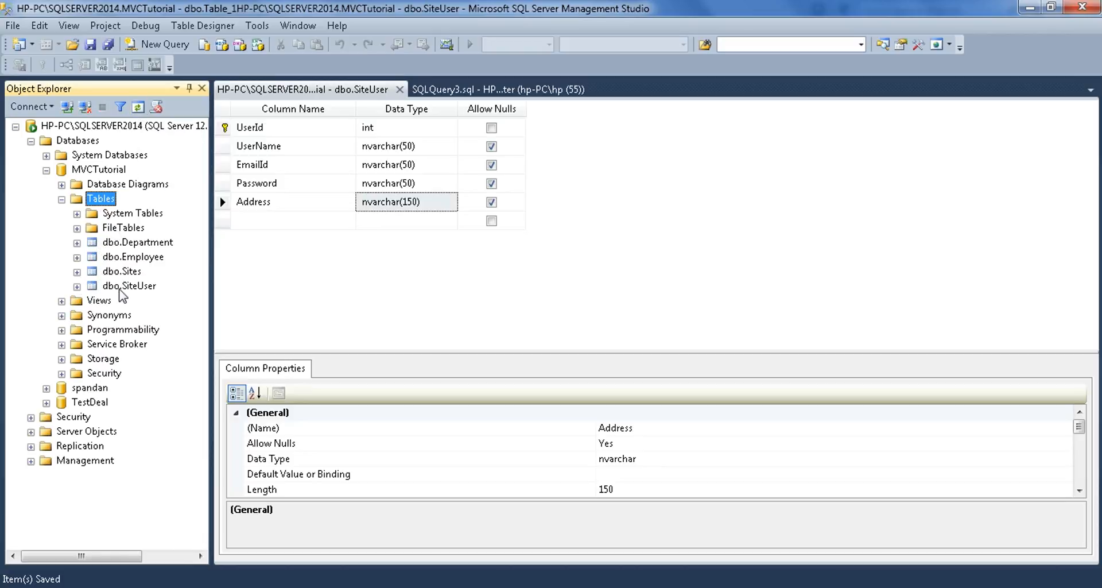
{"action": "right_click", "coordinate": [129, 285]}
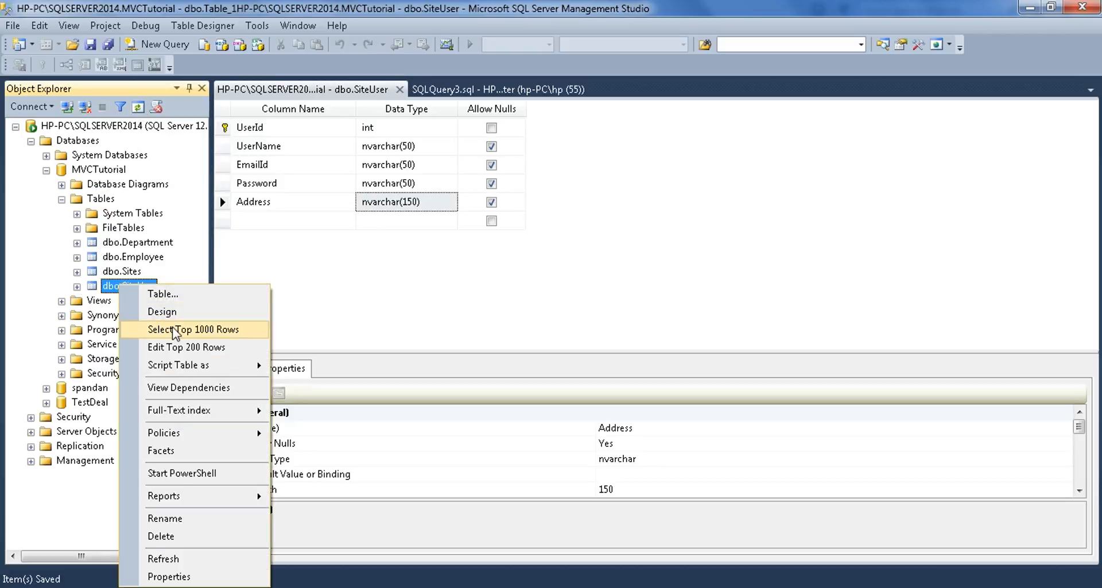
{"action": "left_click", "coordinate": [193, 329]}
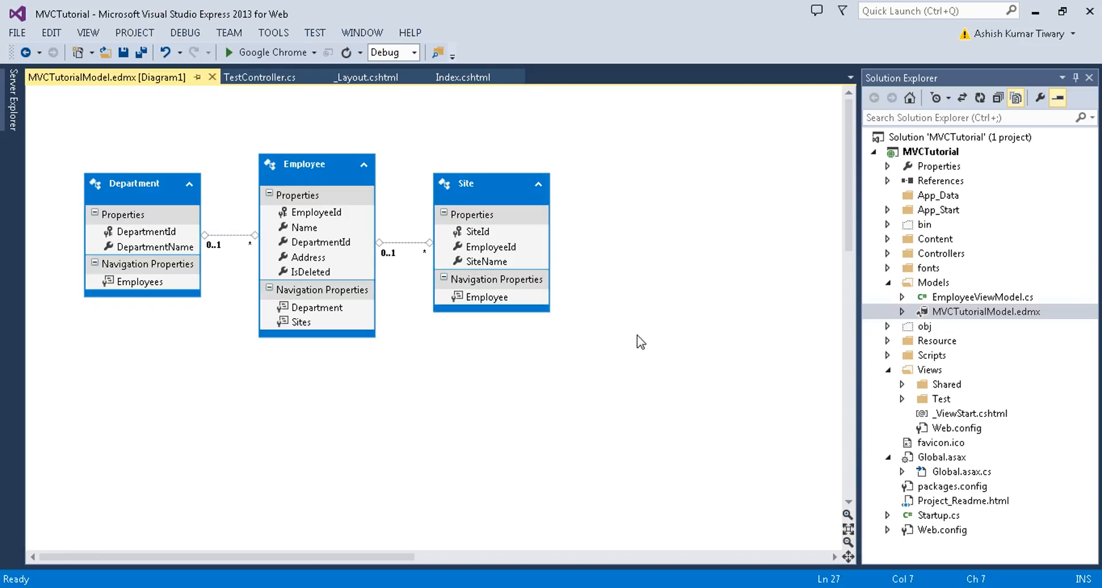
{"action": "mouse_move", "coordinate": [272, 397]}
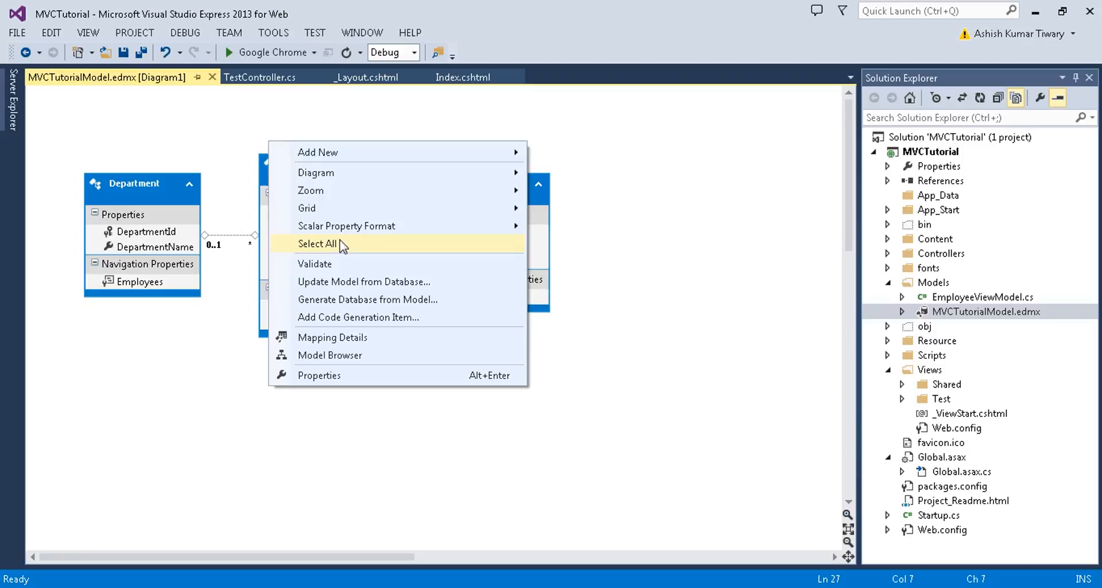
{"action": "mouse_move", "coordinate": [315, 290]}
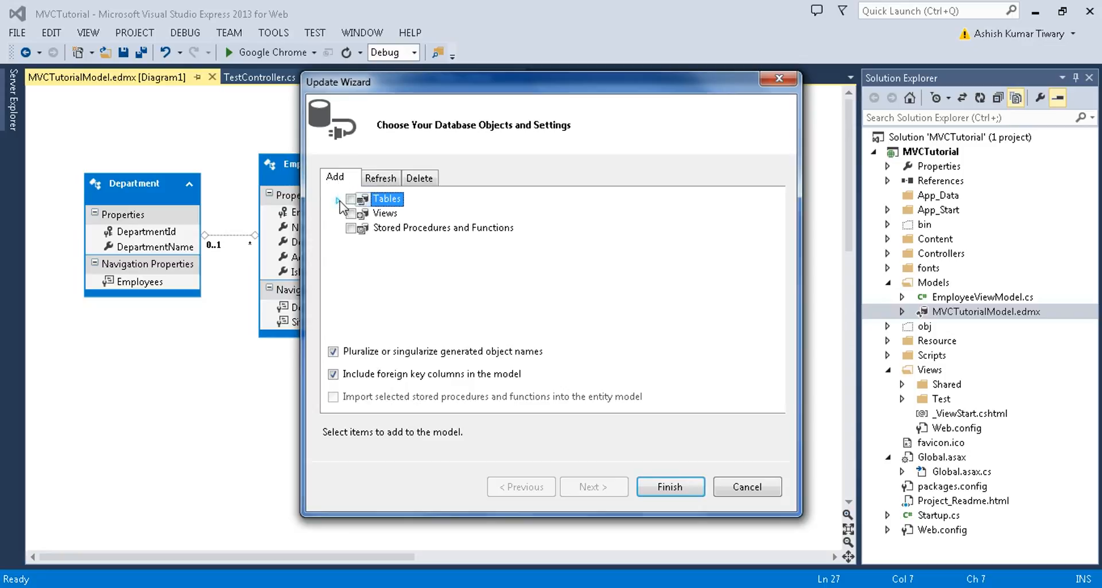
- Tick SiteUser under Tables > dbo in the Update Wizard, finish, and save the model
{"action": "left_click", "coordinate": [337, 198]}
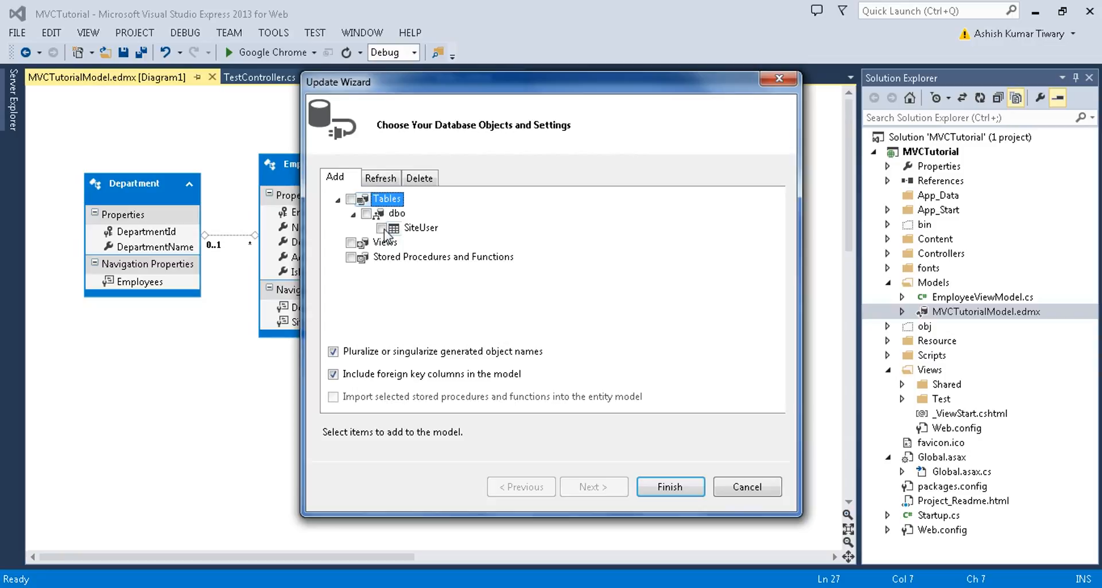
{"action": "left_click", "coordinate": [382, 227]}
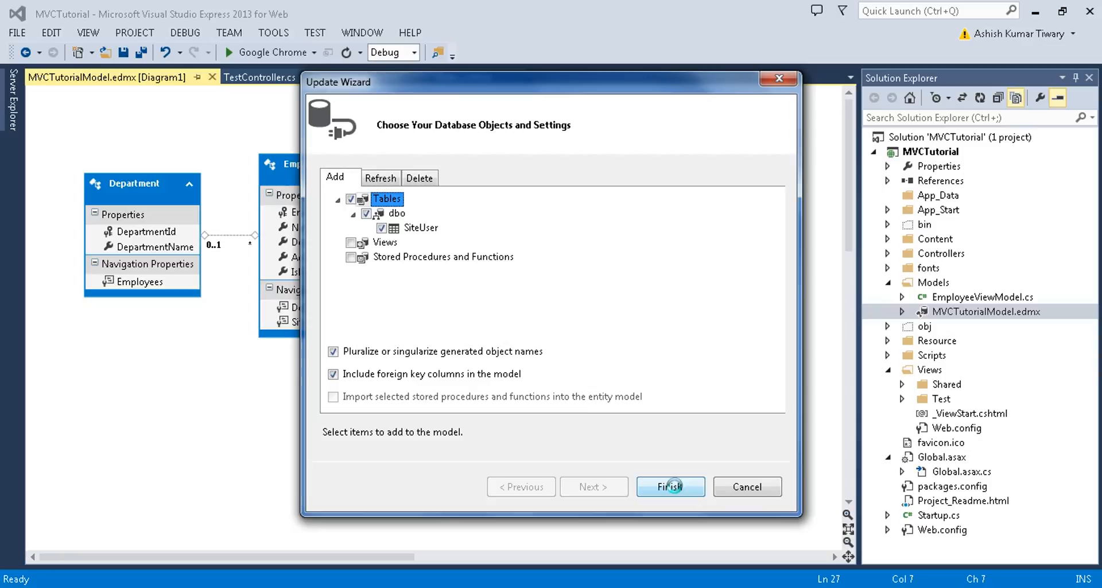
{"action": "left_click", "coordinate": [669, 487]}
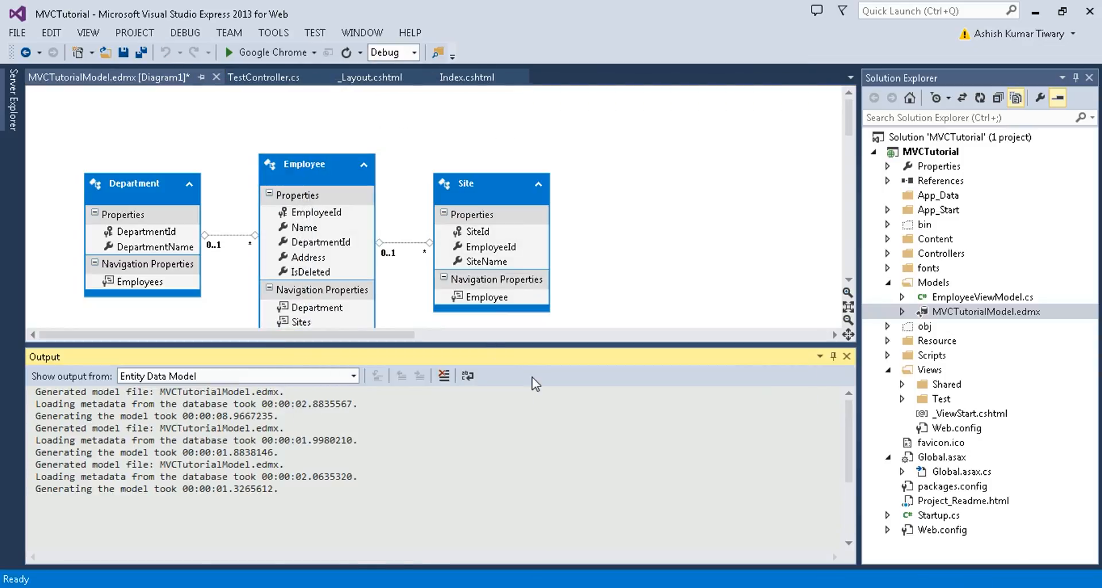
{"action": "left_click", "coordinate": [847, 357]}
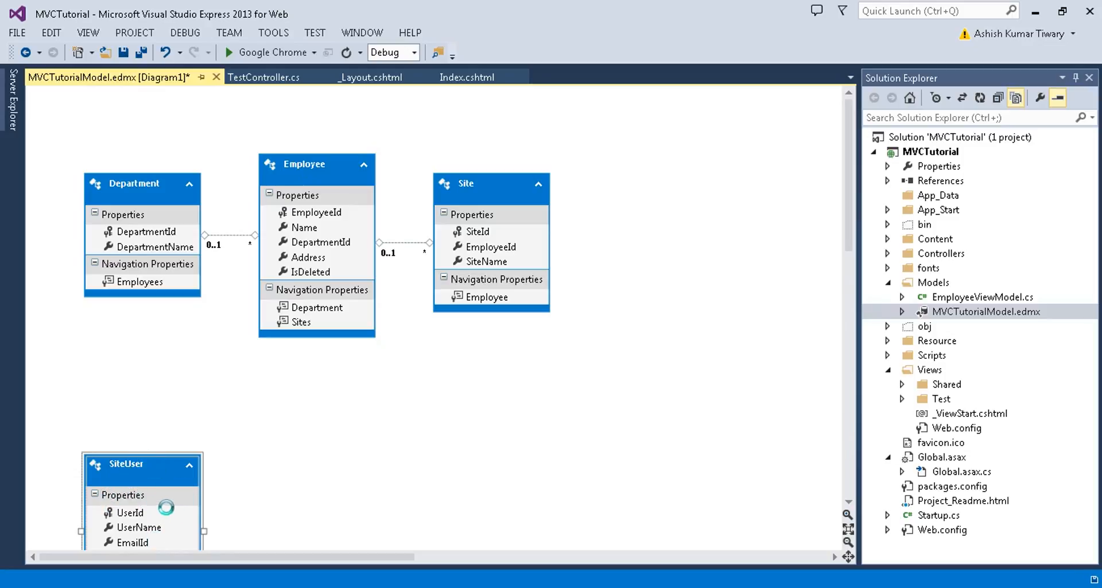
{"action": "key", "text": "ctrl+s"}
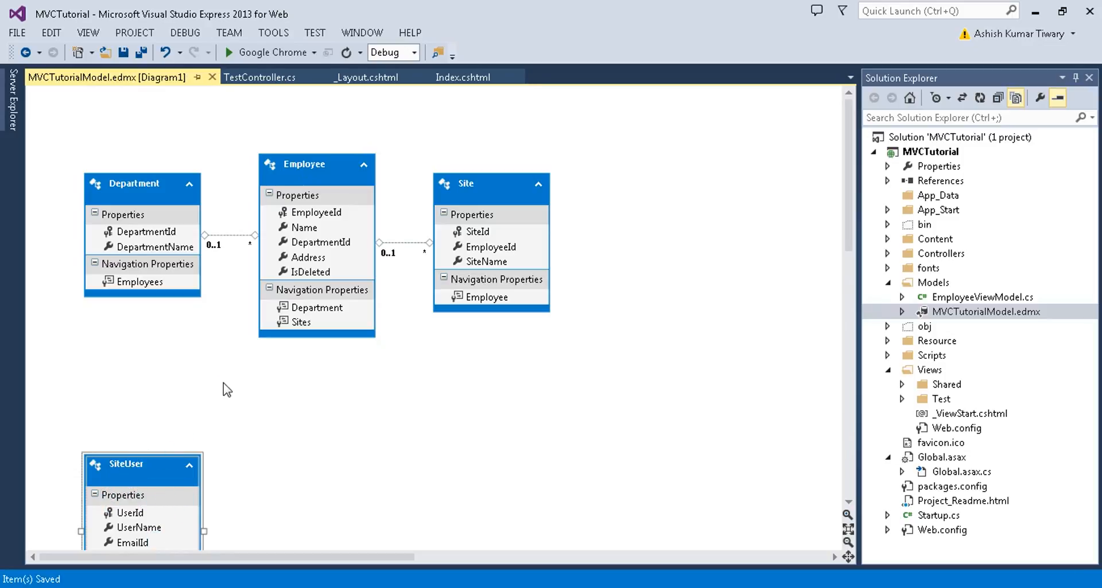
{"action": "mouse_move", "coordinate": [237, 402]}
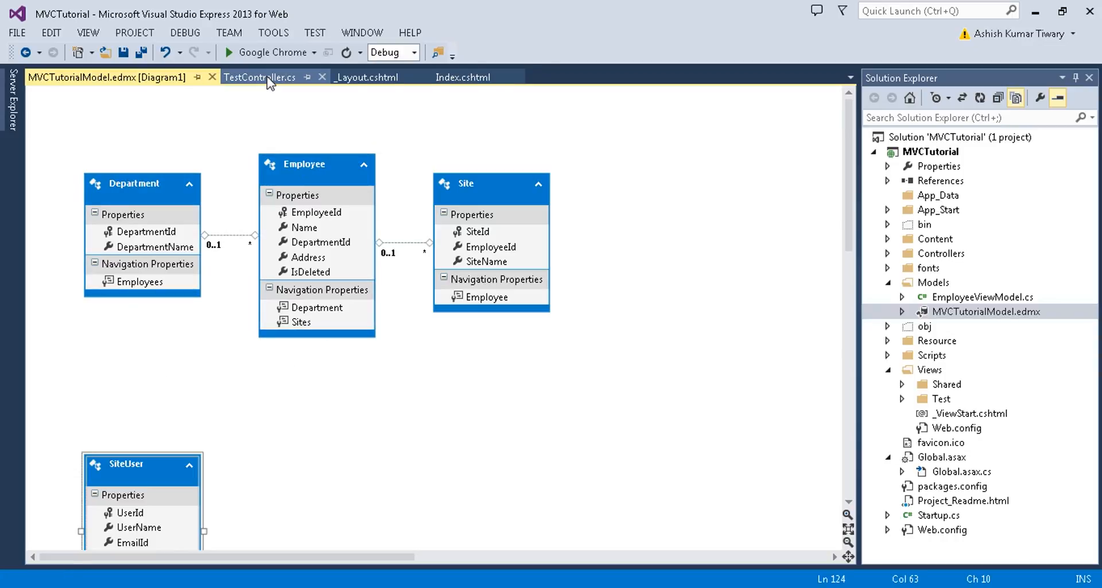
- In TestController's Index action, test-type db.siteUsers via IntelliSense, remove it and save
{"action": "left_click", "coordinate": [260, 77]}
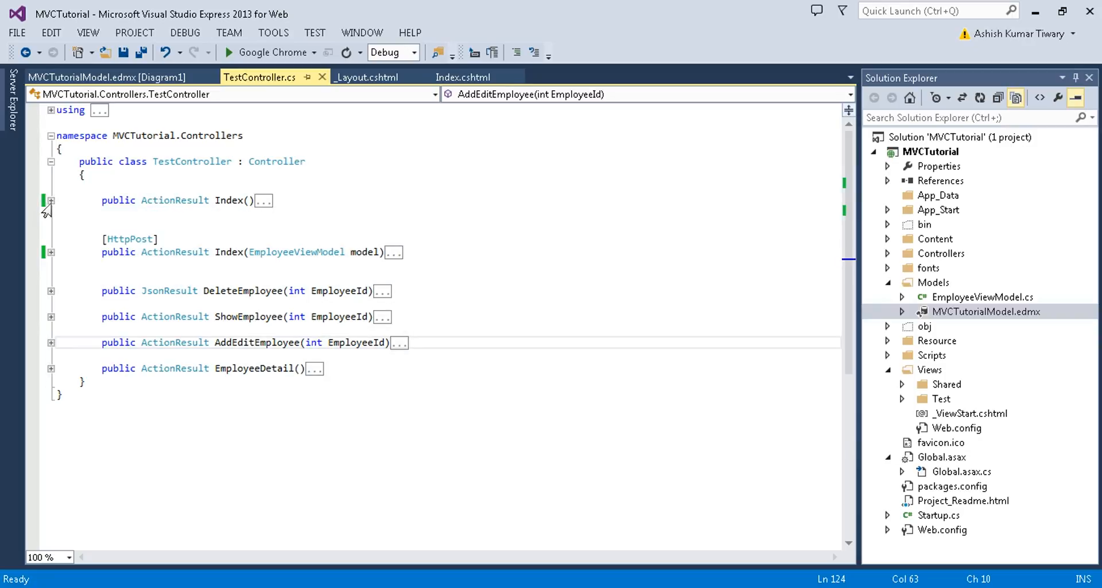
{"action": "left_click", "coordinate": [50, 201]}
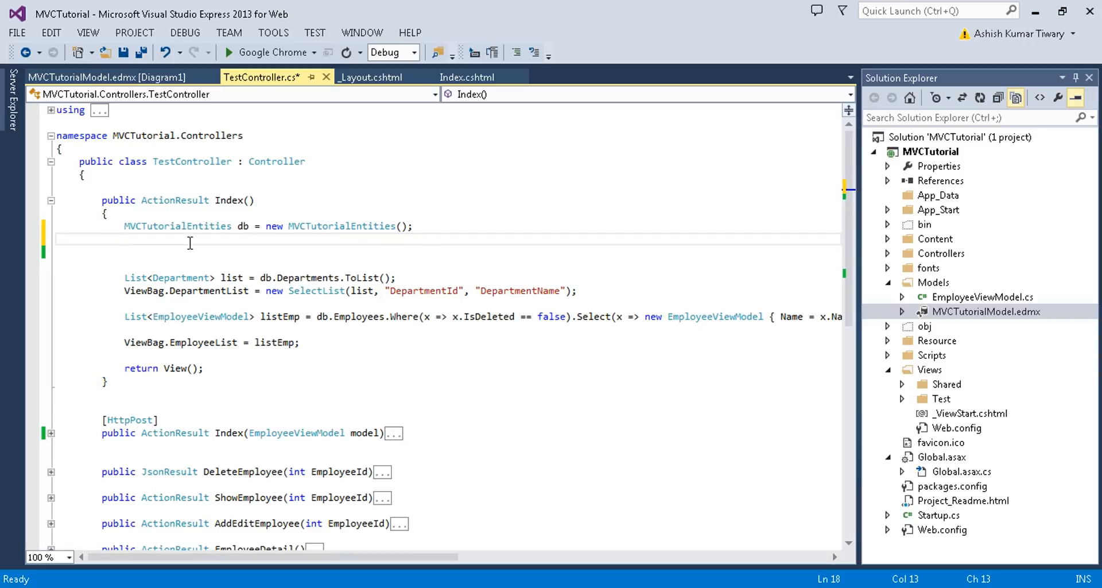
{"action": "type", "text": "db"}
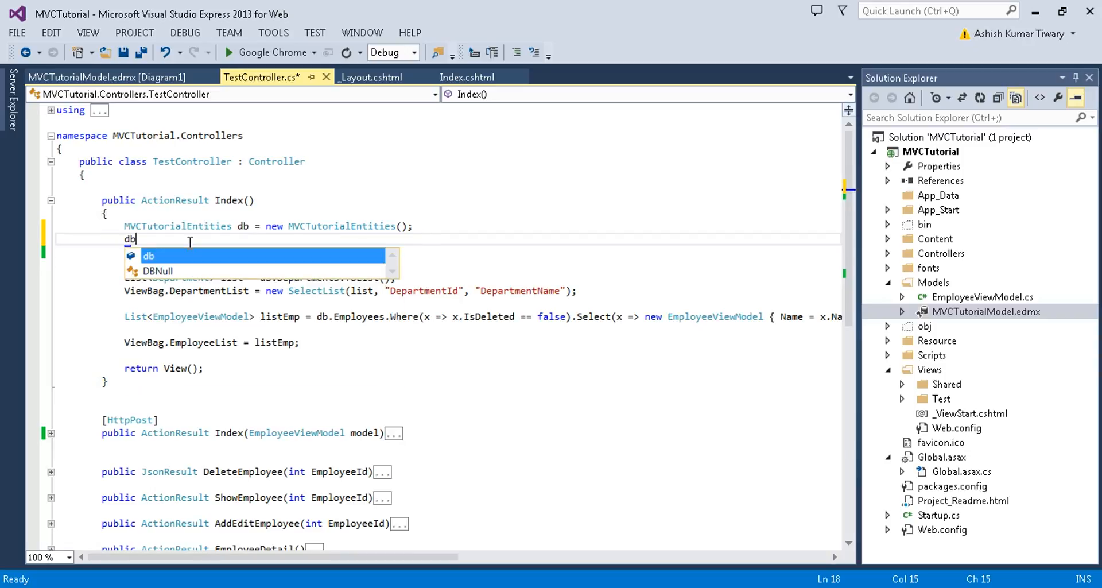
{"action": "type", "text": "."}
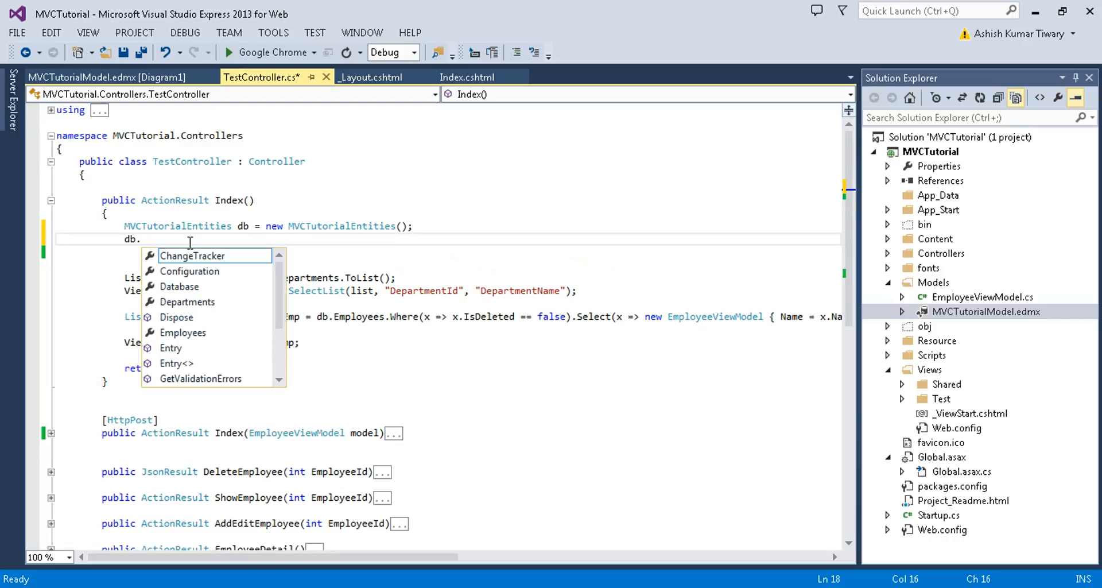
{"action": "type", "text": "site"}
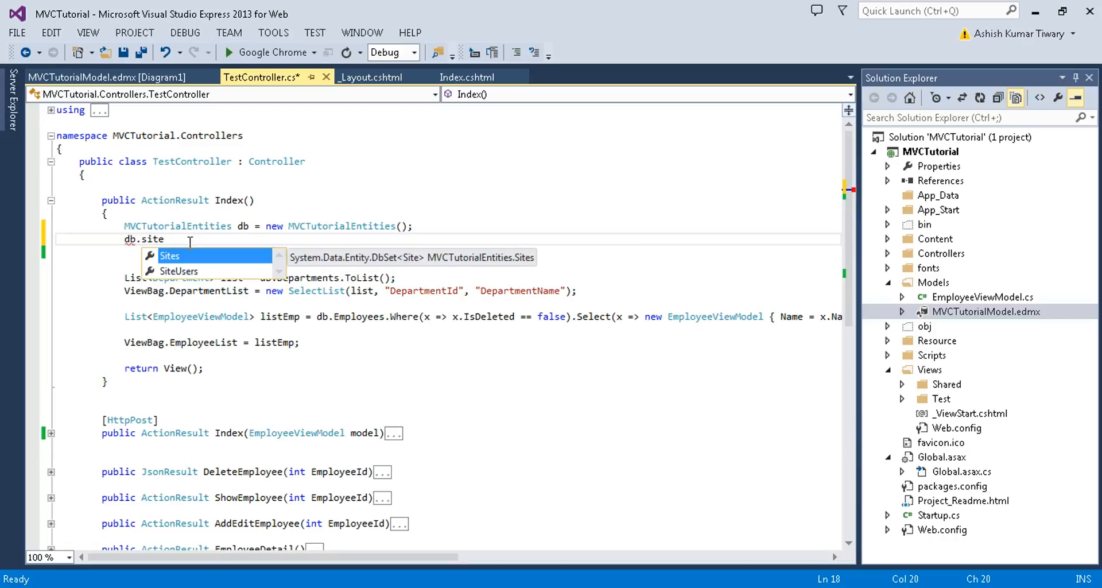
{"action": "type", "text": "Users"}
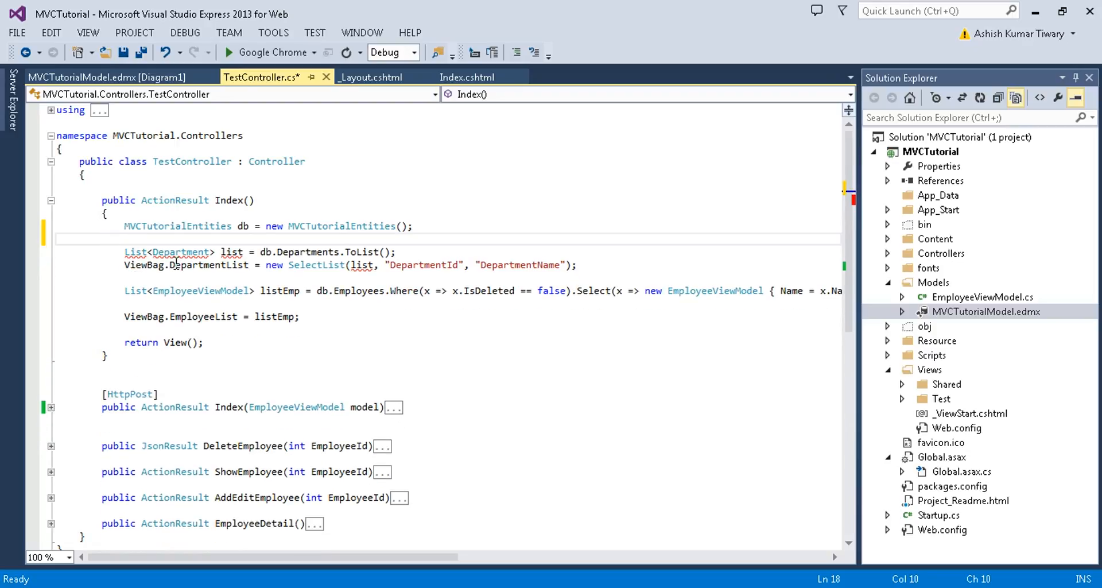
{"action": "key", "text": "ctrl+s"}
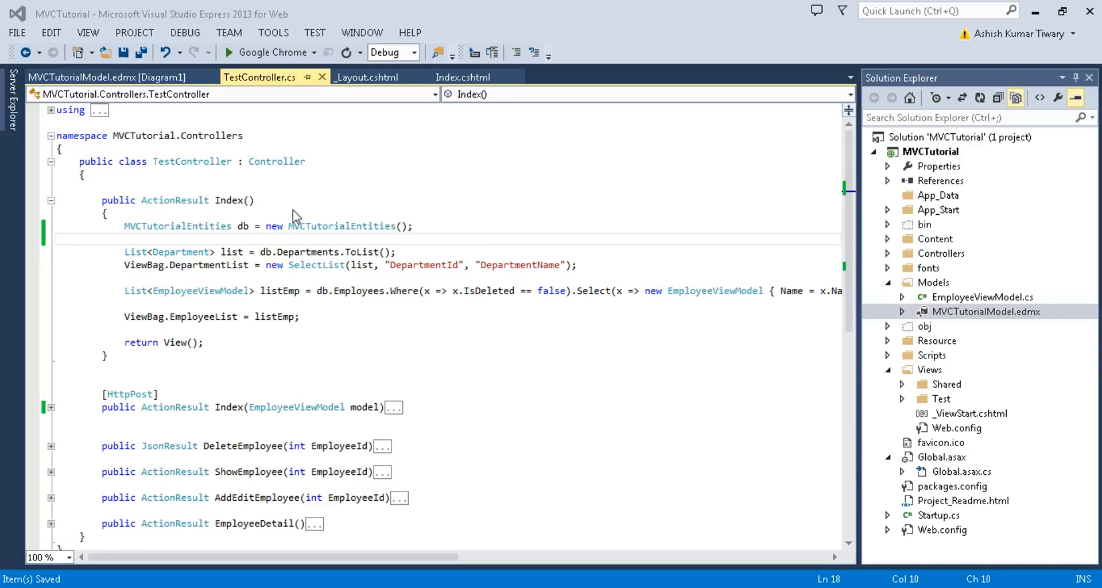
- Switch to SQL Server Management Studio to query the SiteUser table's top rows
{"action": "left_click", "coordinate": [106, 77]}
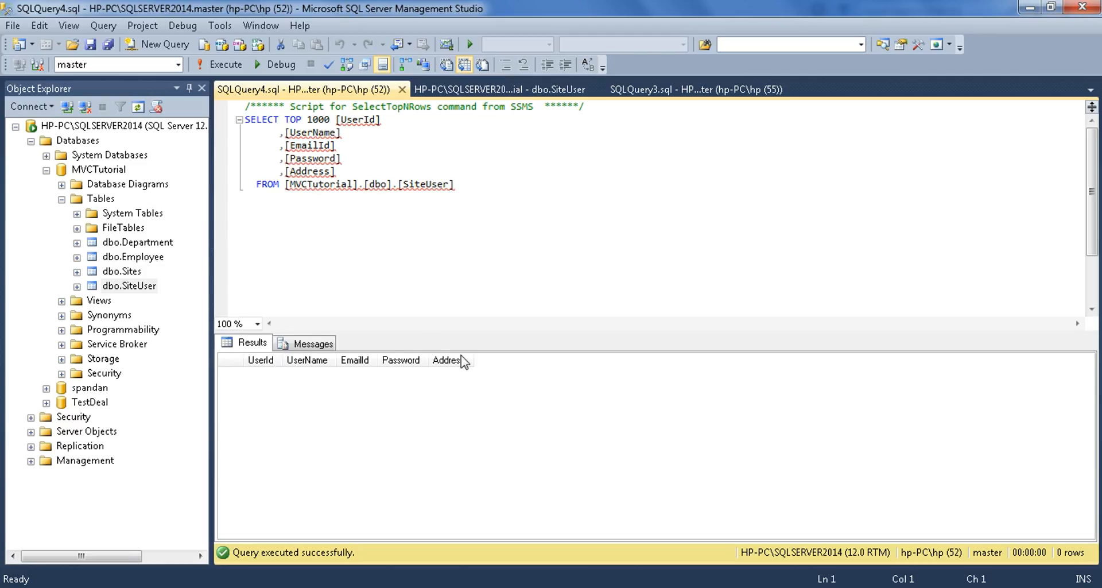
{"action": "mouse_move", "coordinate": [511, 373]}
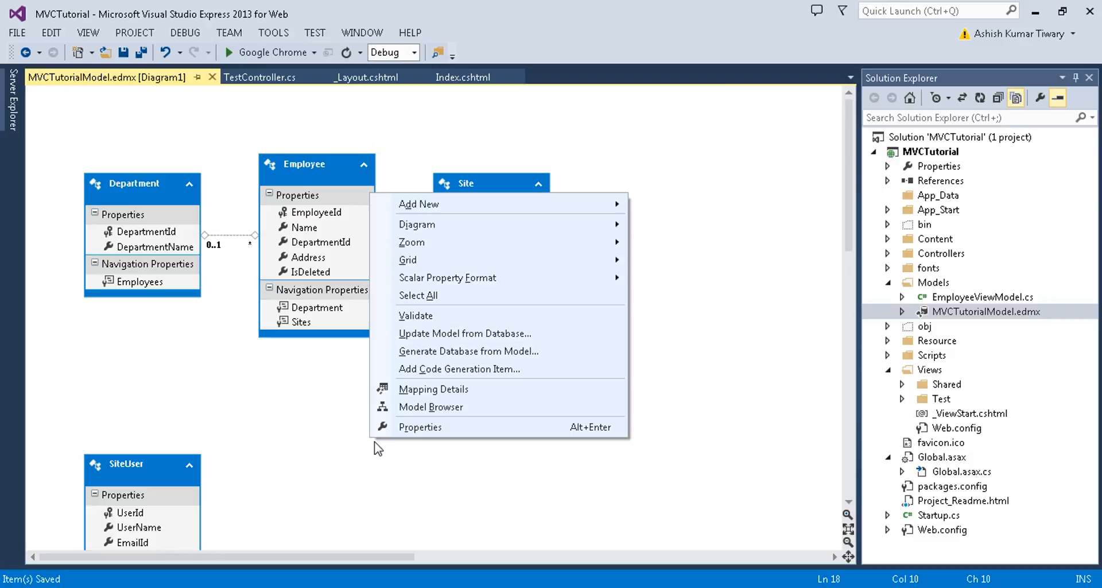
{"action": "mouse_move", "coordinate": [464, 332]}
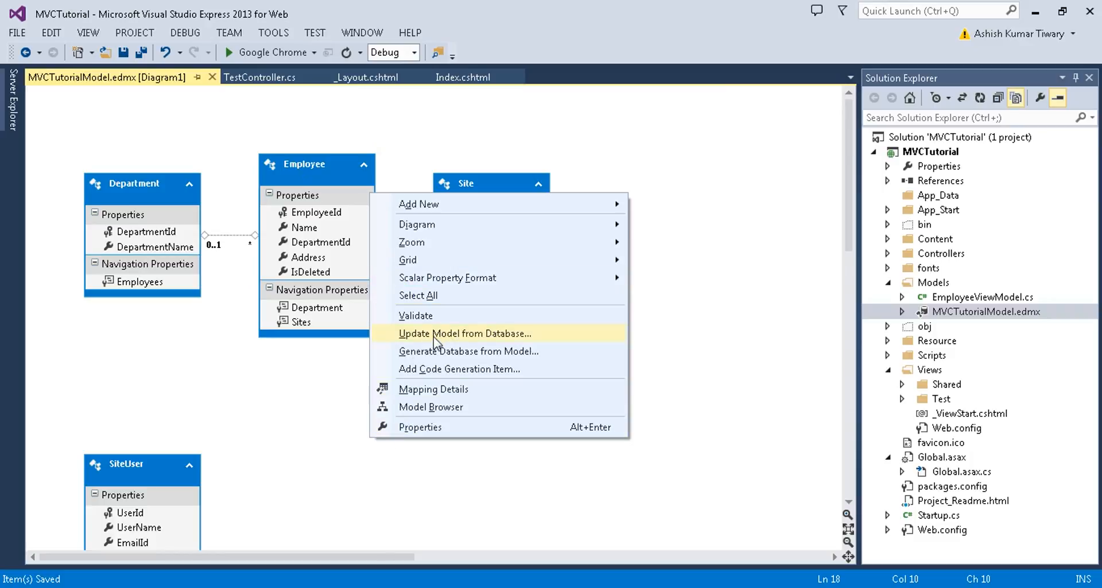
- Update Model from Database, refreshing the SiteUser table under Tables > dbo, and finish
{"action": "left_click", "coordinate": [463, 332]}
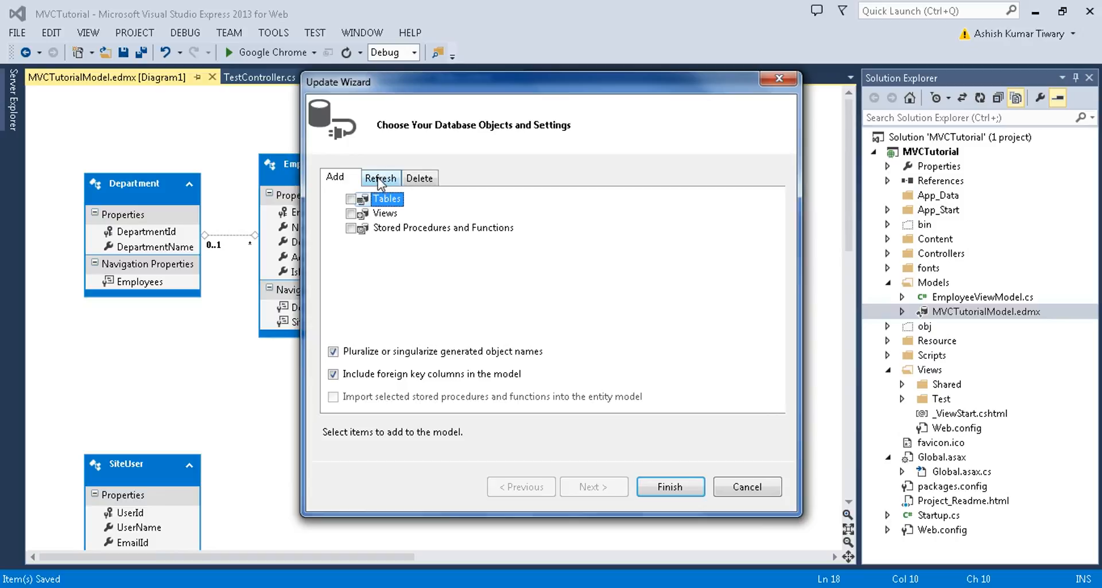
{"action": "left_click", "coordinate": [380, 177]}
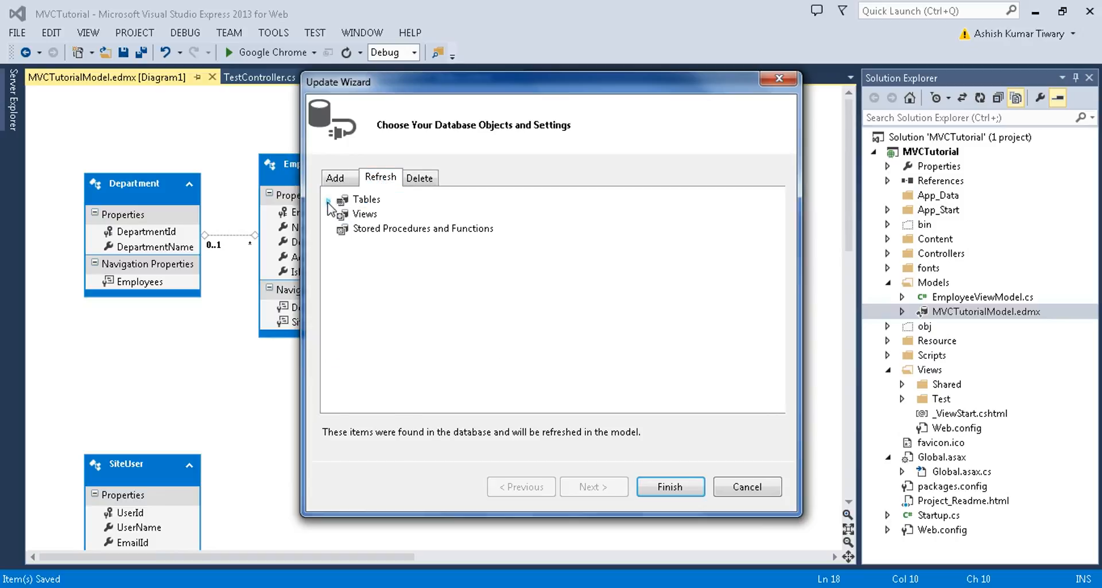
{"action": "left_click", "coordinate": [329, 198]}
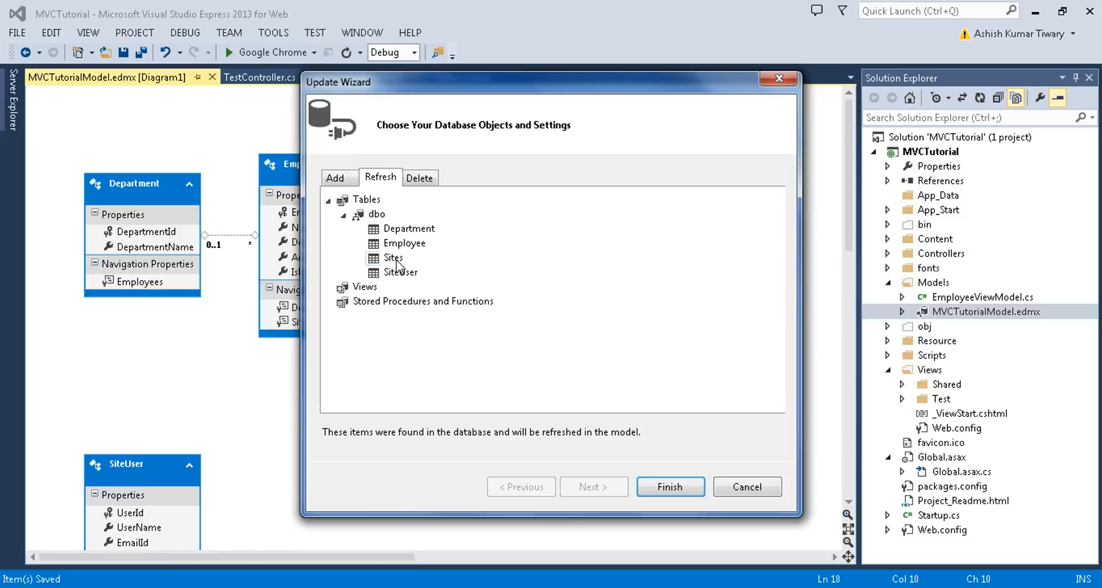
{"action": "left_click", "coordinate": [402, 272]}
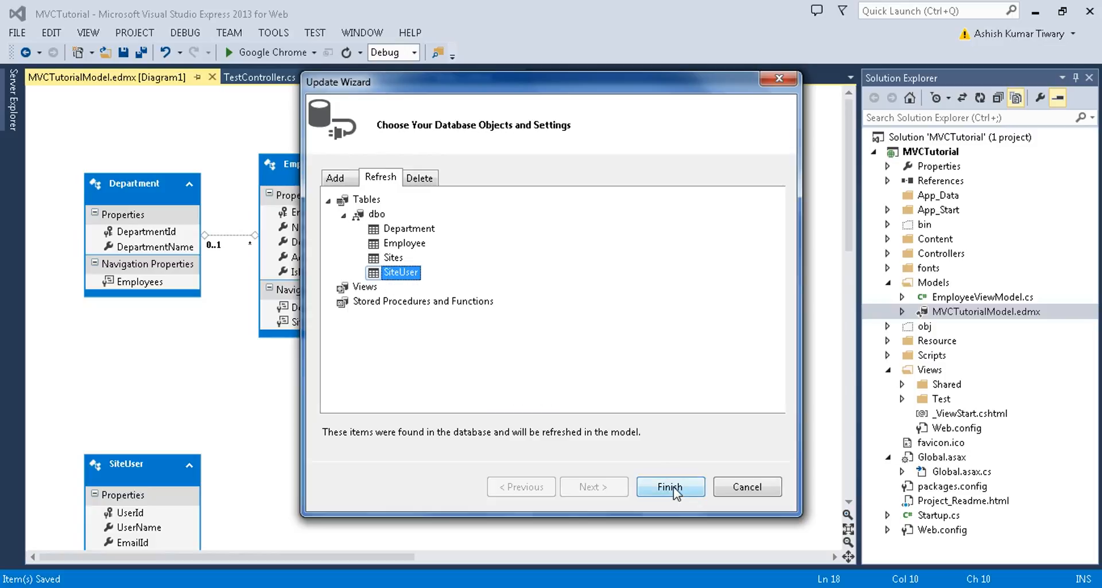
{"action": "left_click", "coordinate": [669, 487]}
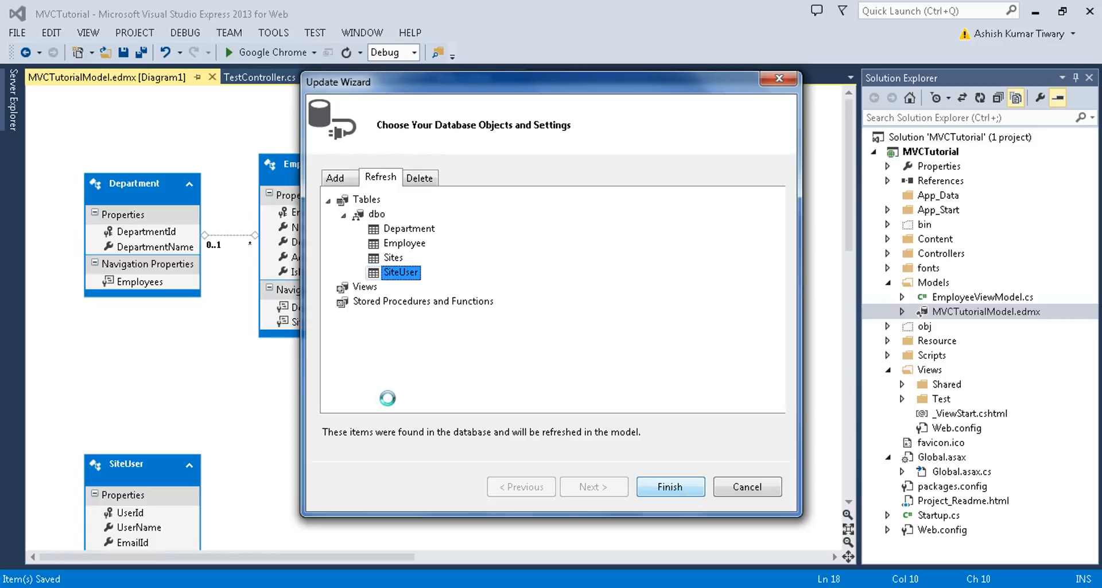
{"action": "left_click", "coordinate": [669, 487]}
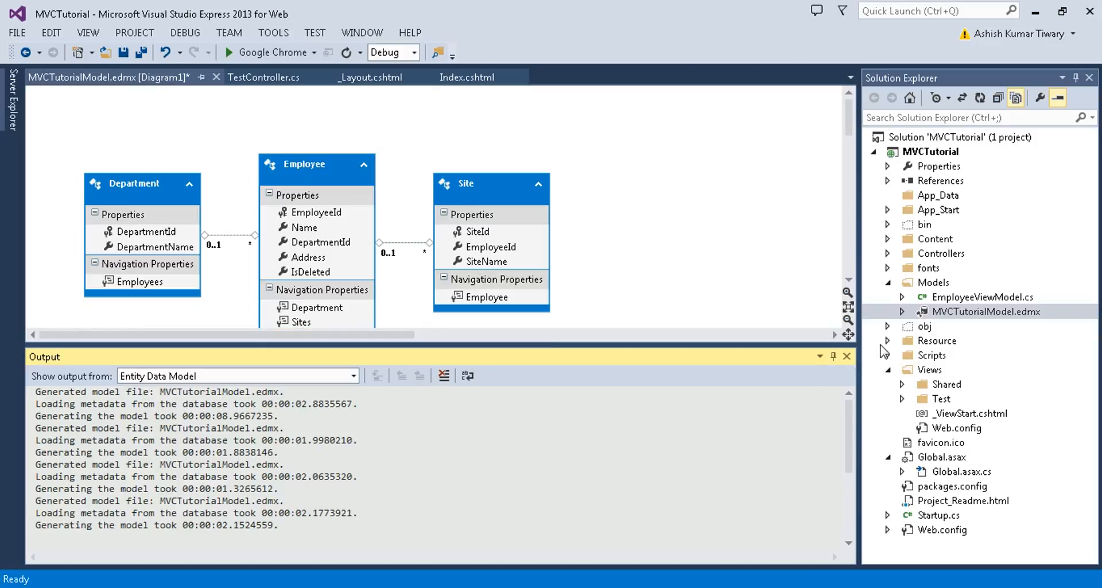